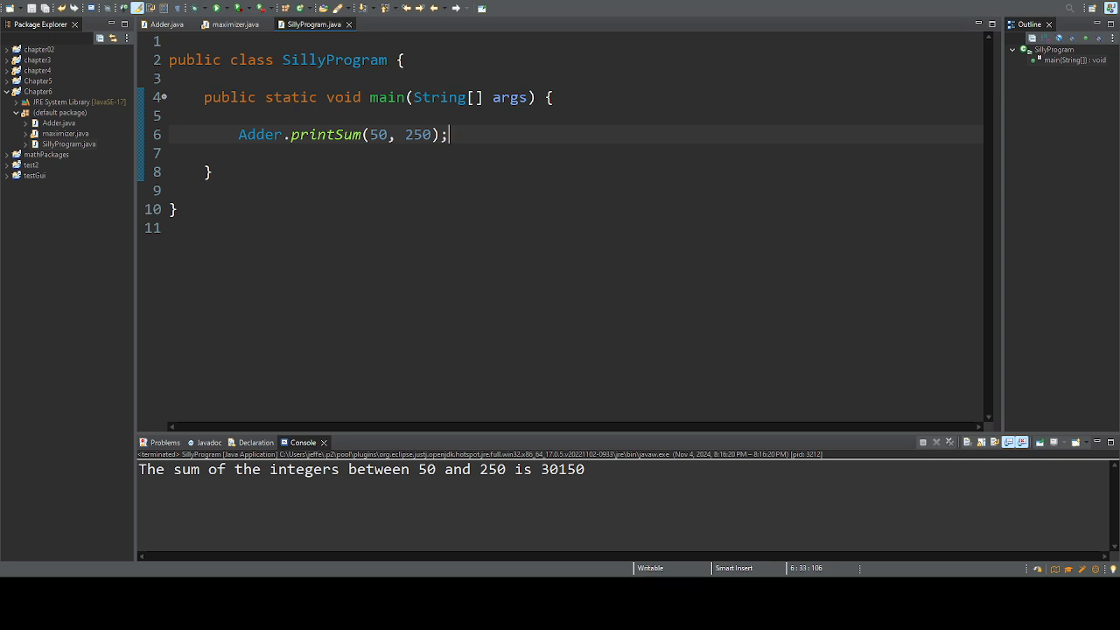
- Open maximizer.java from the Package Explorer in the editor
click(66, 133)
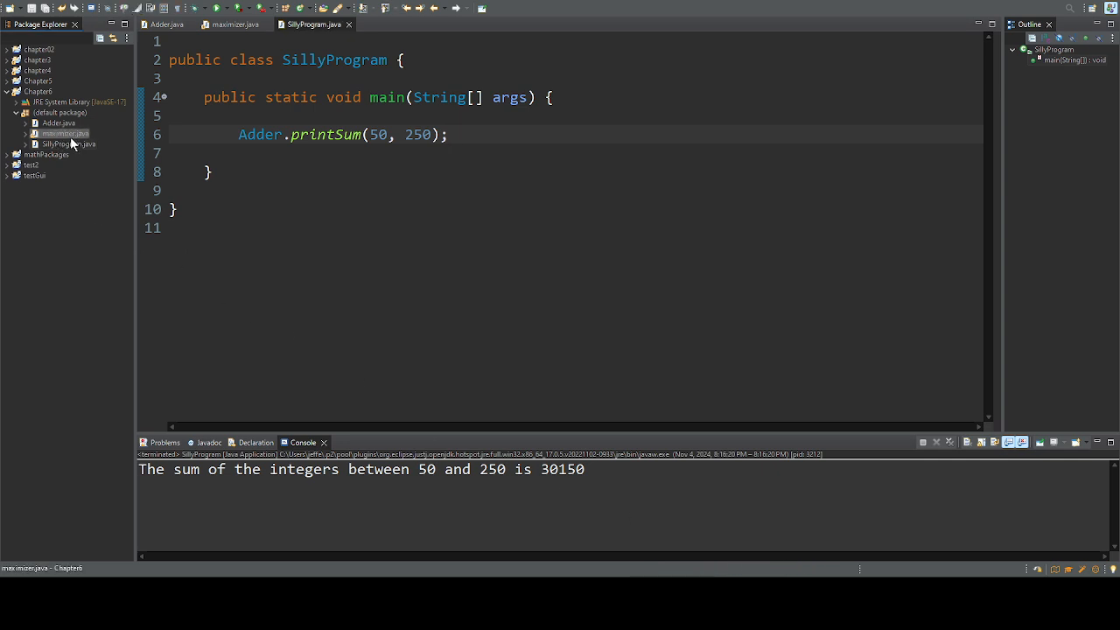
click(234, 25)
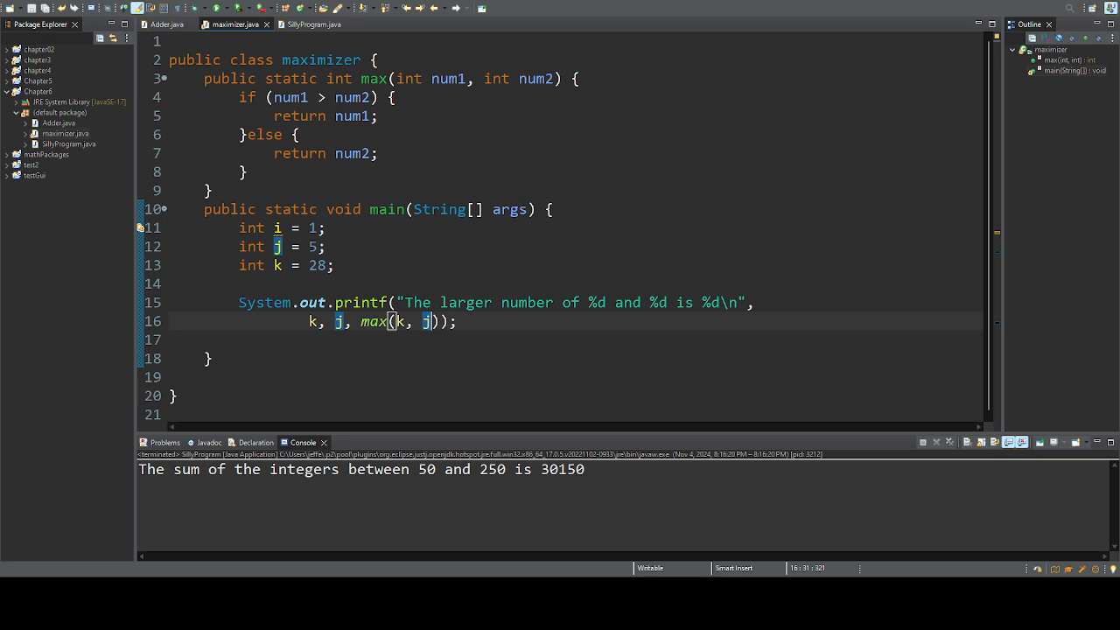
mouse_move(435, 273)
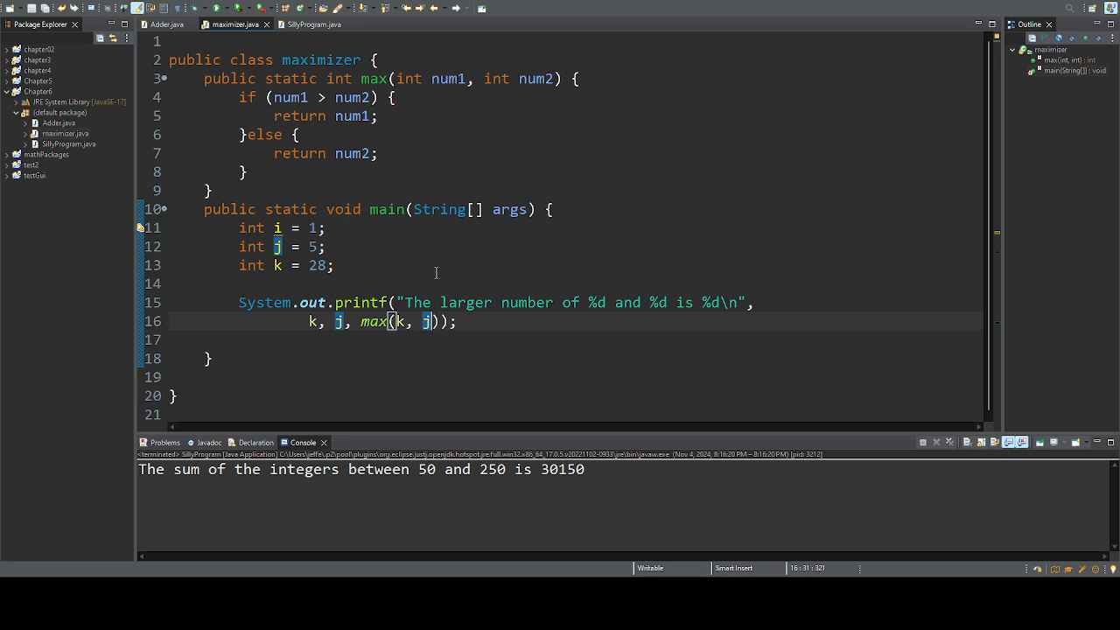
mouse_move(486, 279)
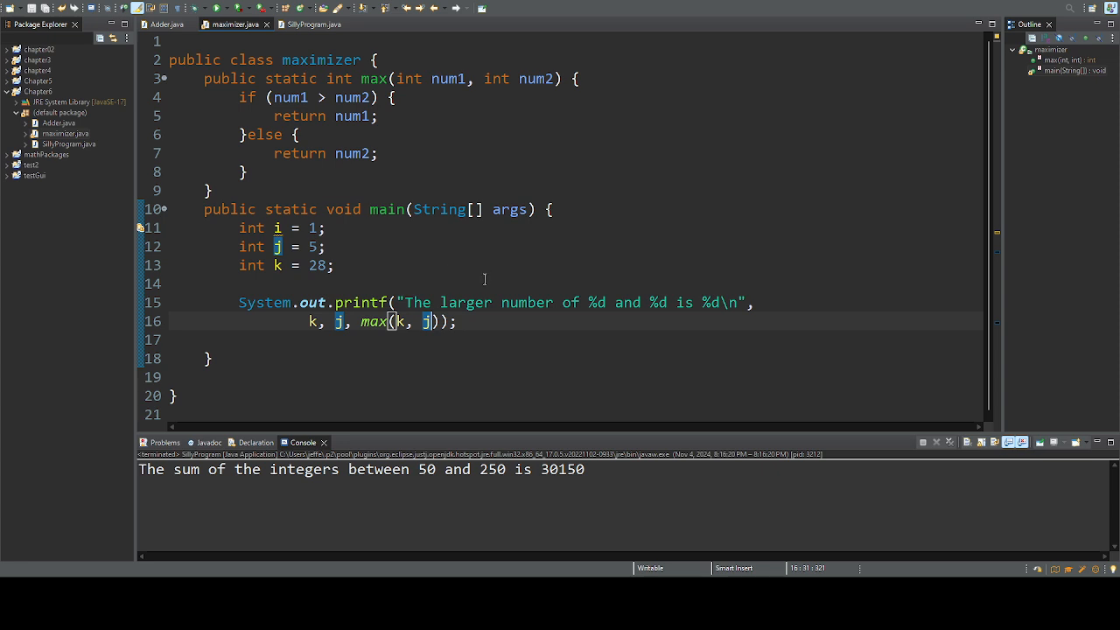
mouse_move(468, 350)
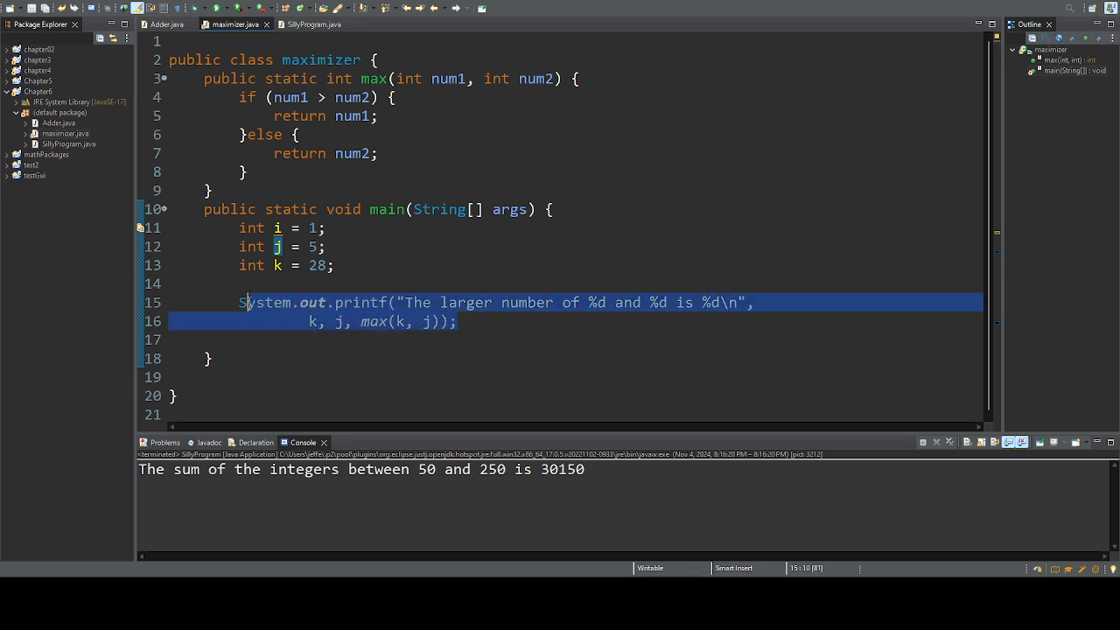
- Delete the printf from main and move to the end of the int max method
key(Delete)
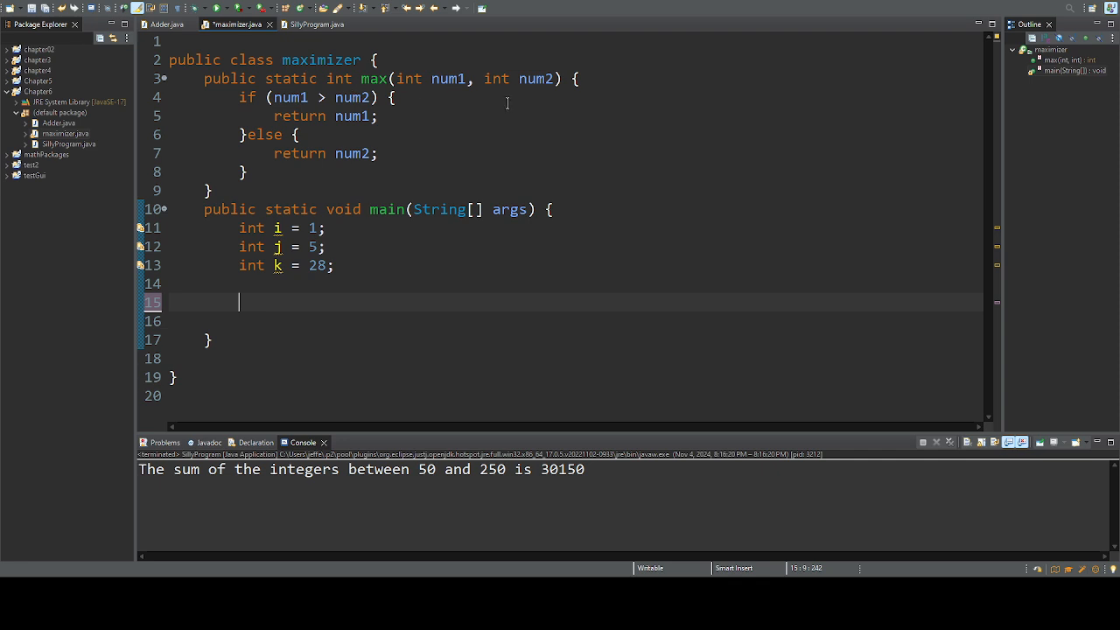
click(210, 189)
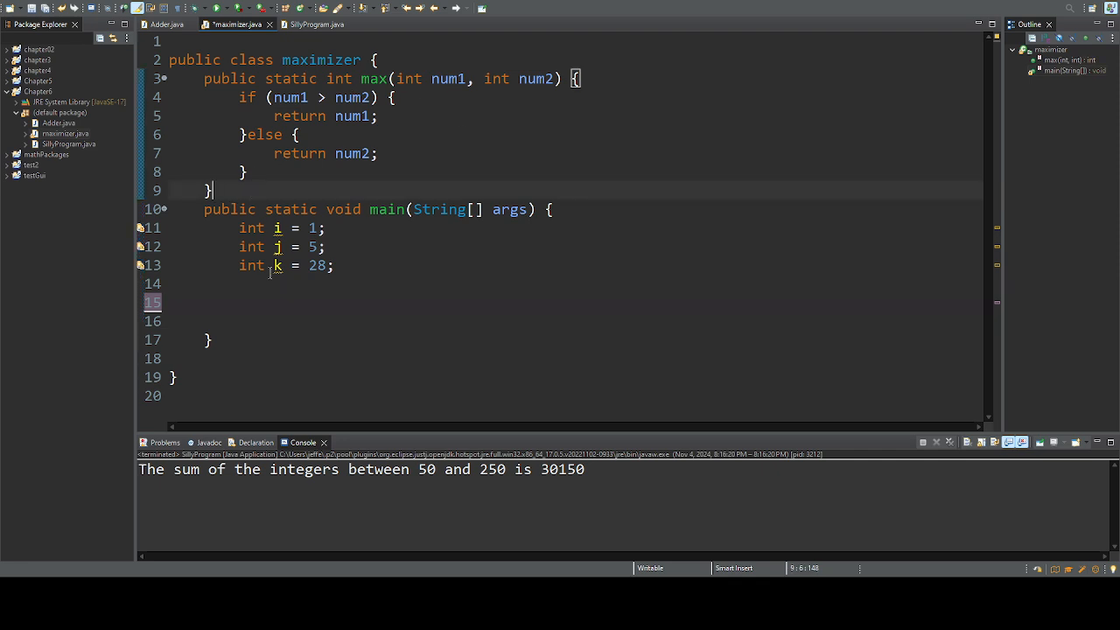
- Write the header public static double max(double num1, double num2) below int max
key(Return)
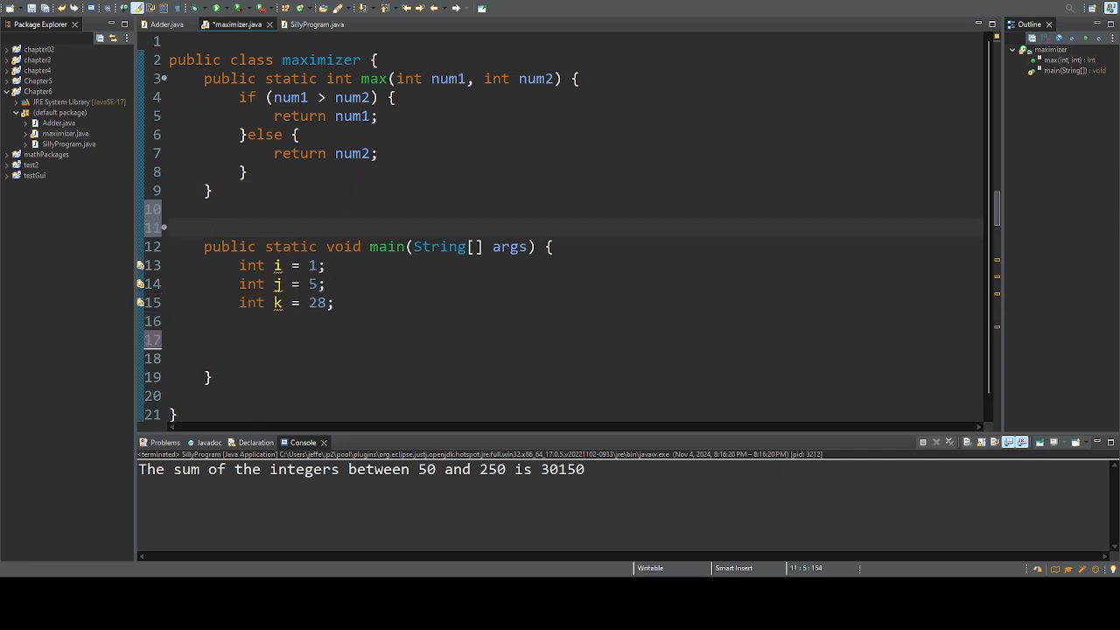
text(publi)
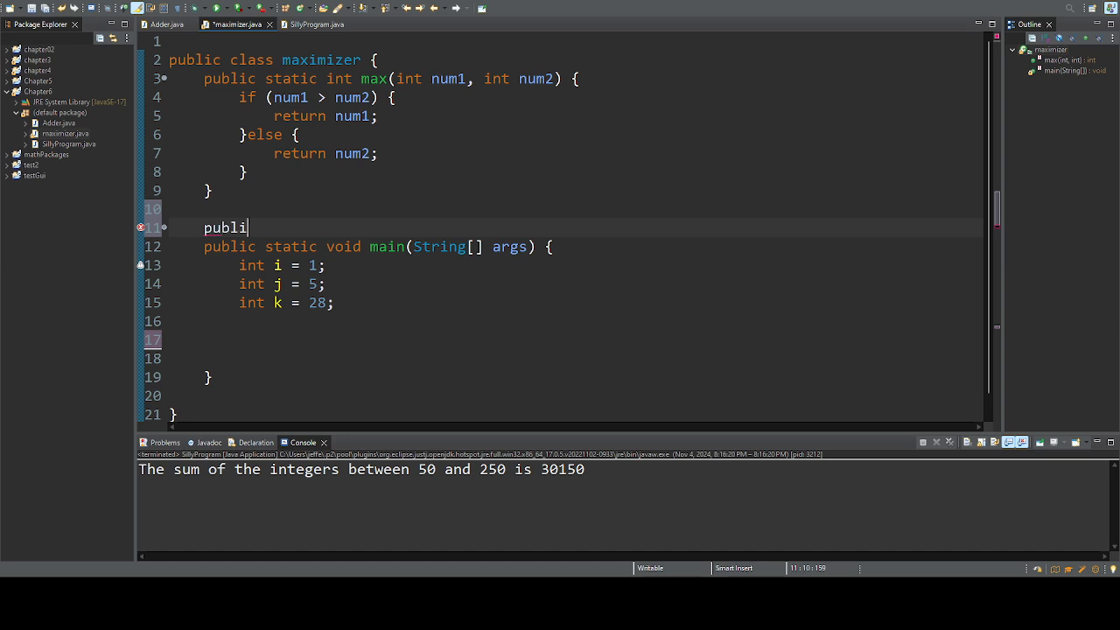
text(c stati)
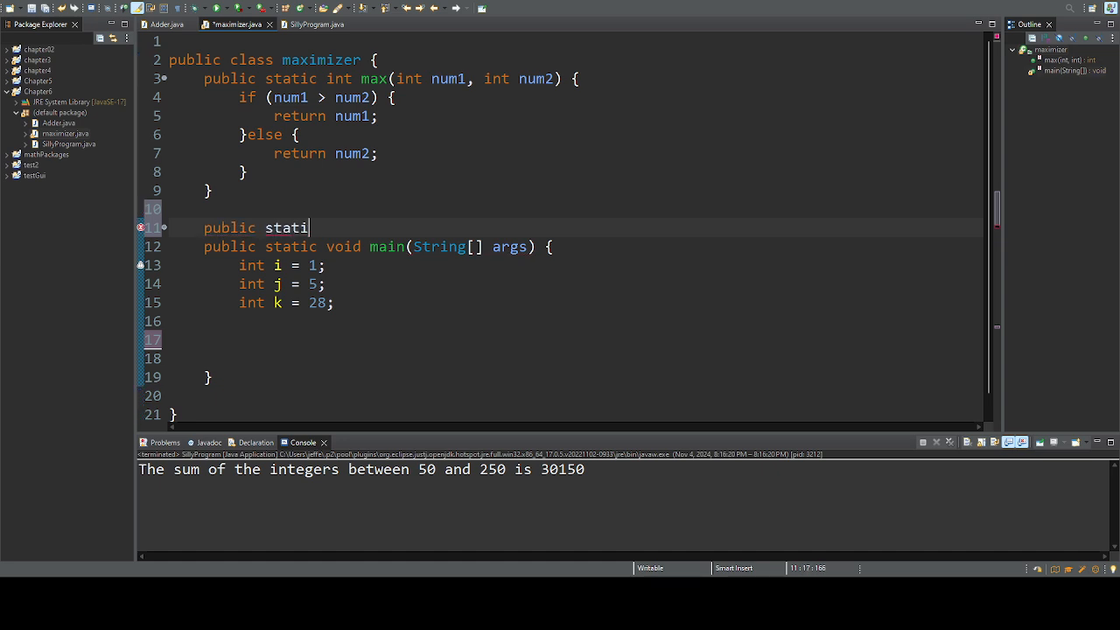
text(c doub)
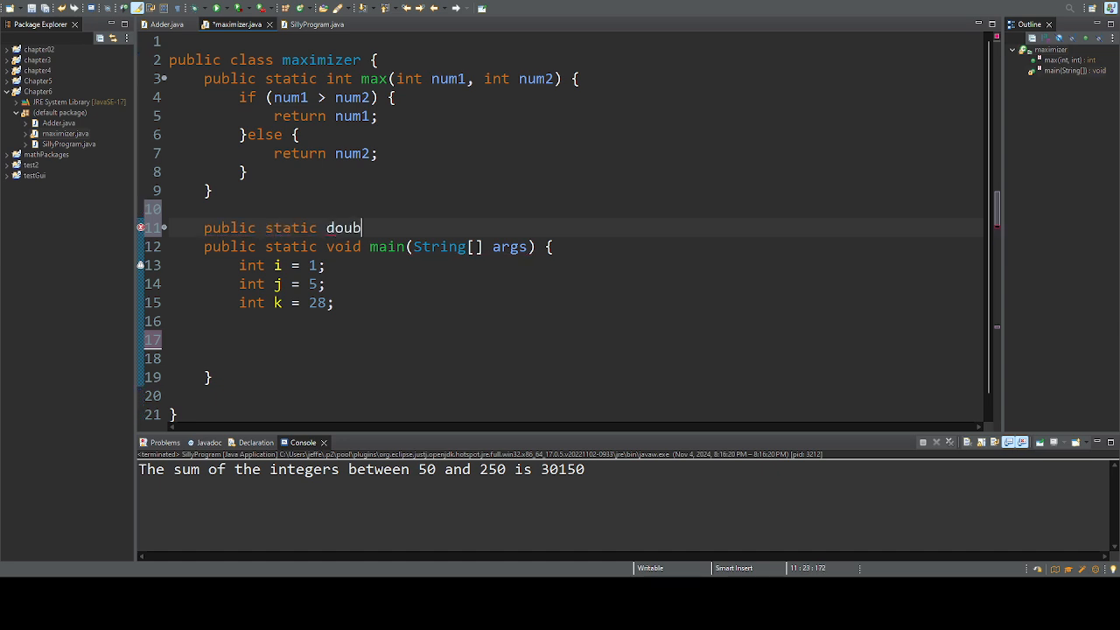
text(le)
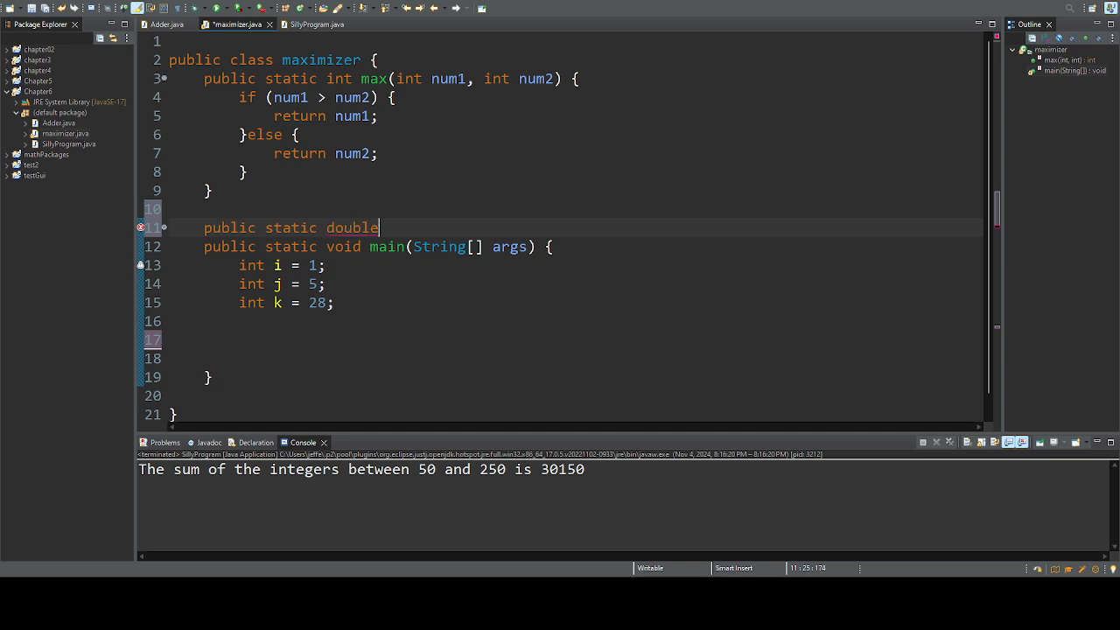
text(max)
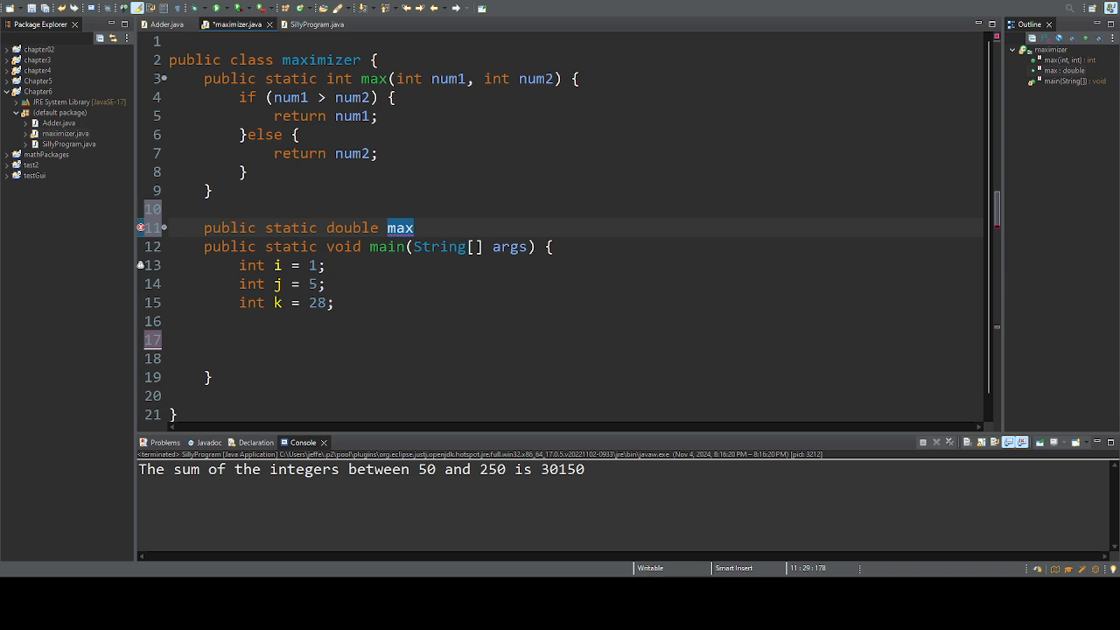
text((double))
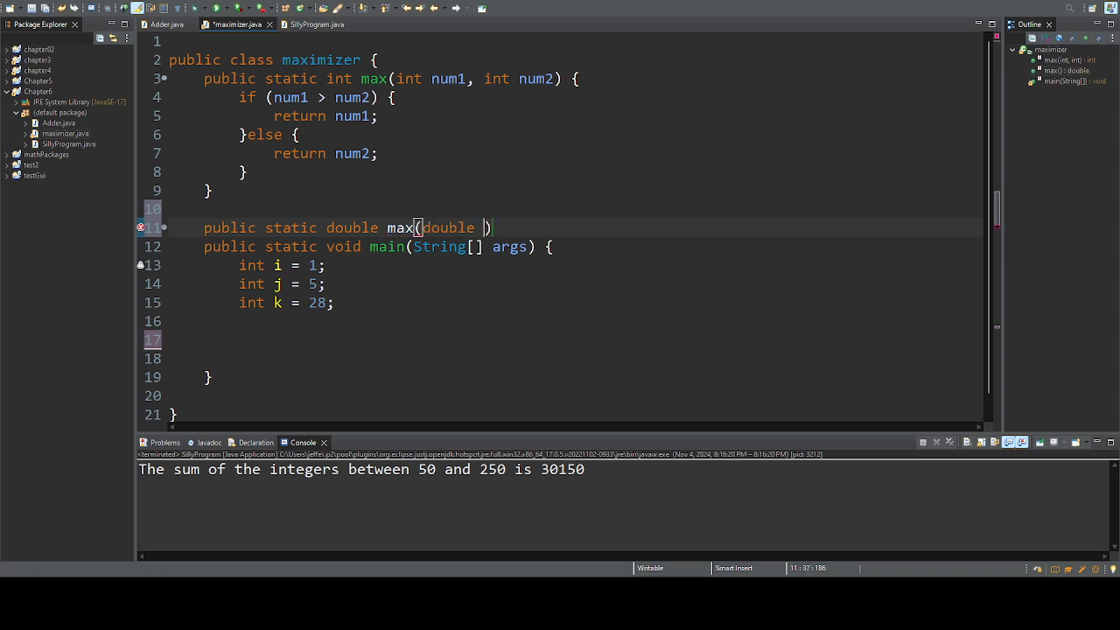
text(num1,)
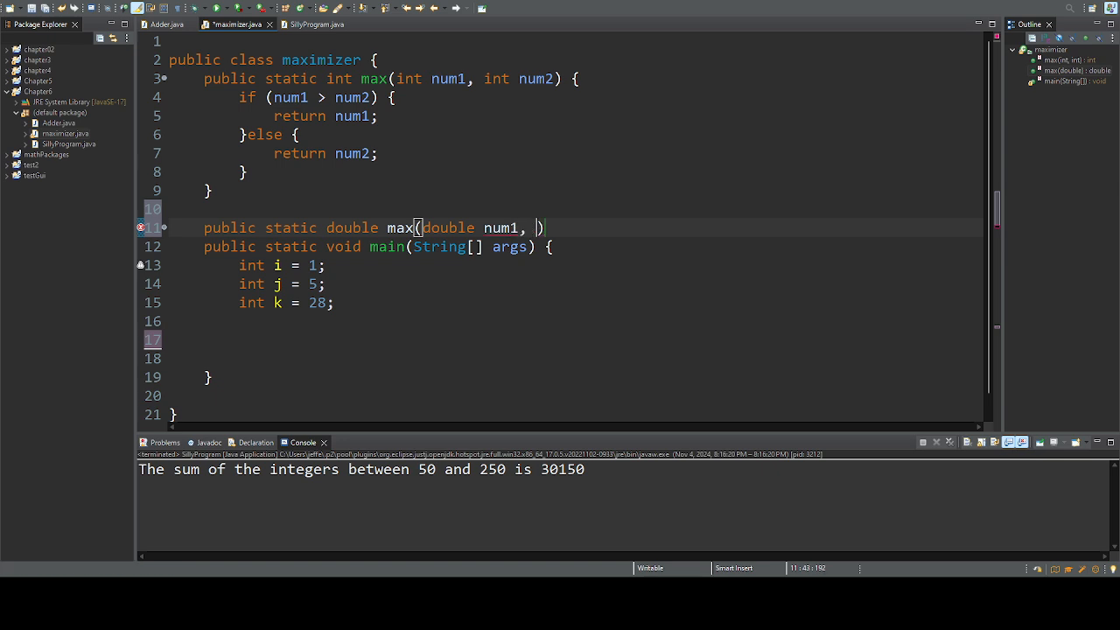
text(double num2)
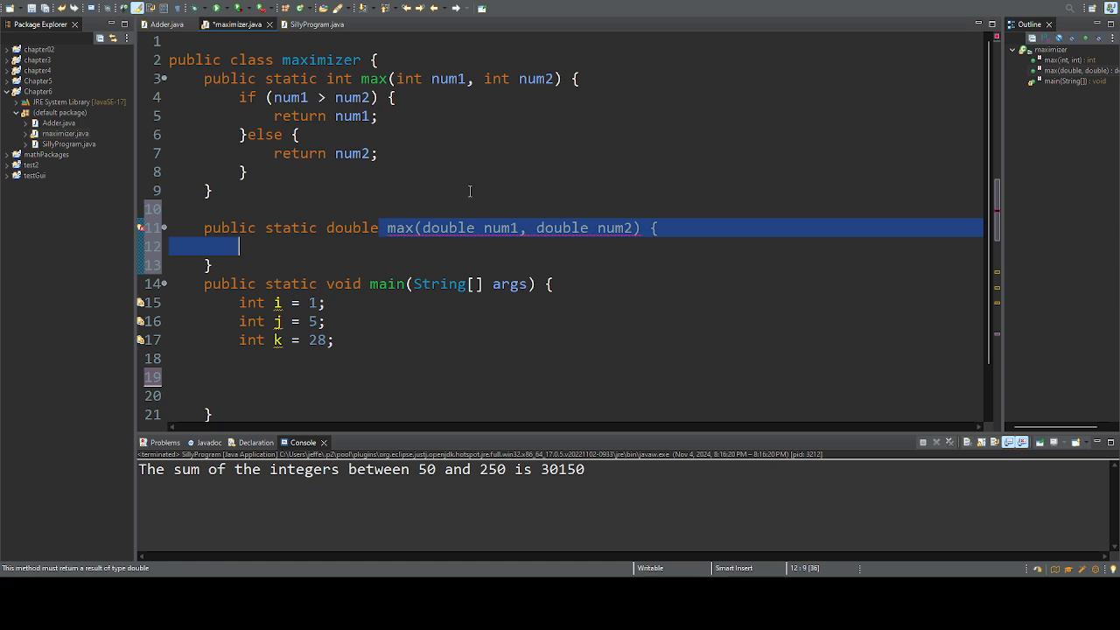
mouse_move(584, 254)
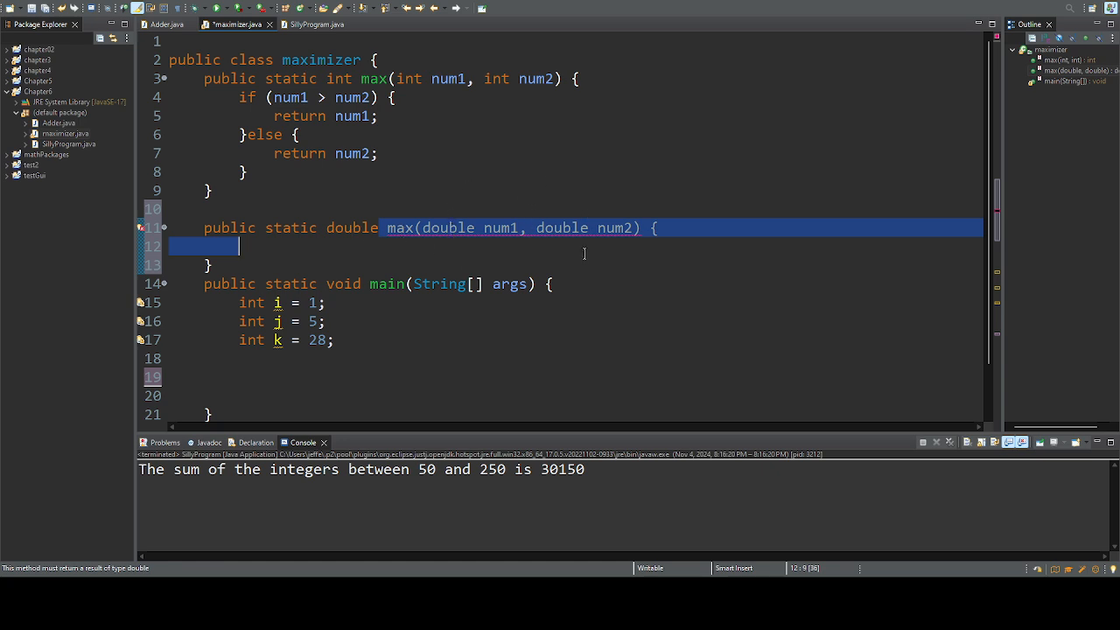
mouse_move(357, 257)
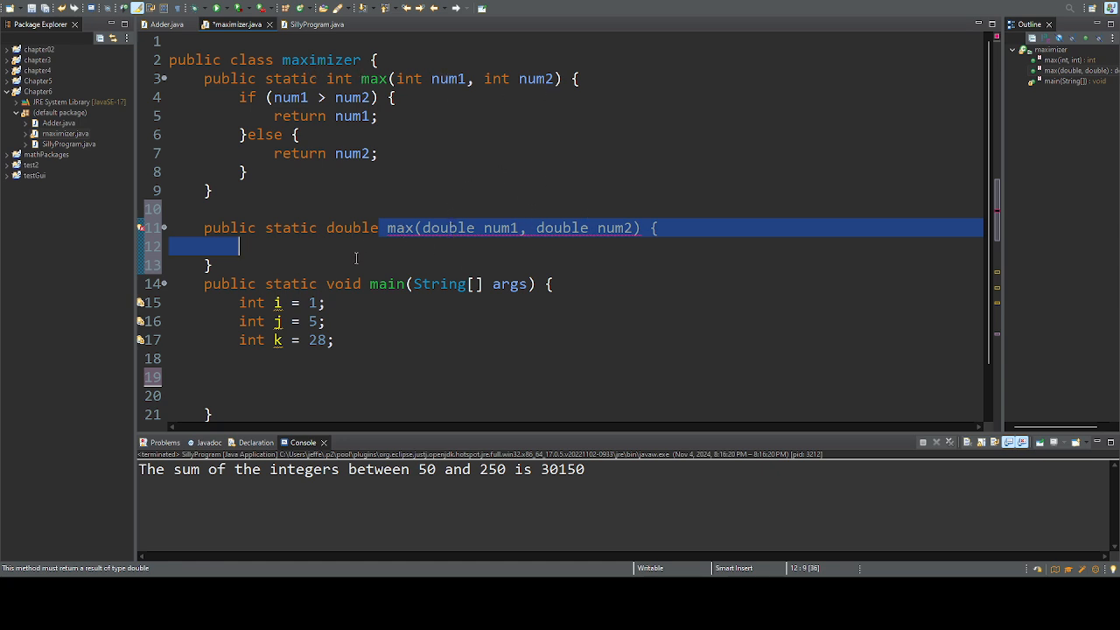
mouse_move(278, 254)
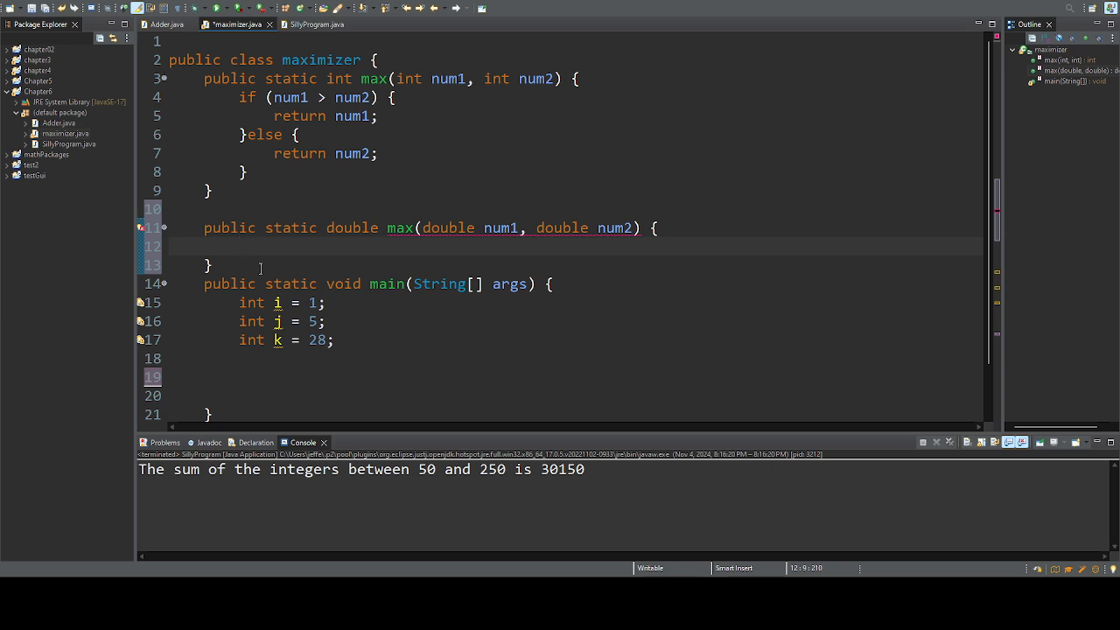
- Fill the double max body: if (num1 > num2) return num1, else return num2
text(if (num))
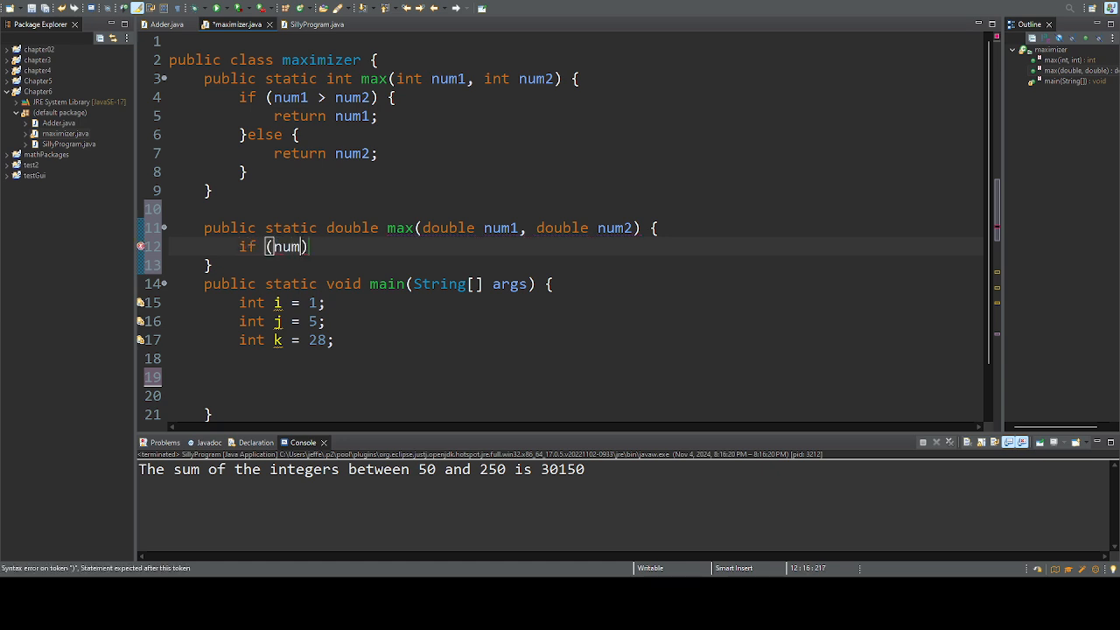
text(1 > nu)
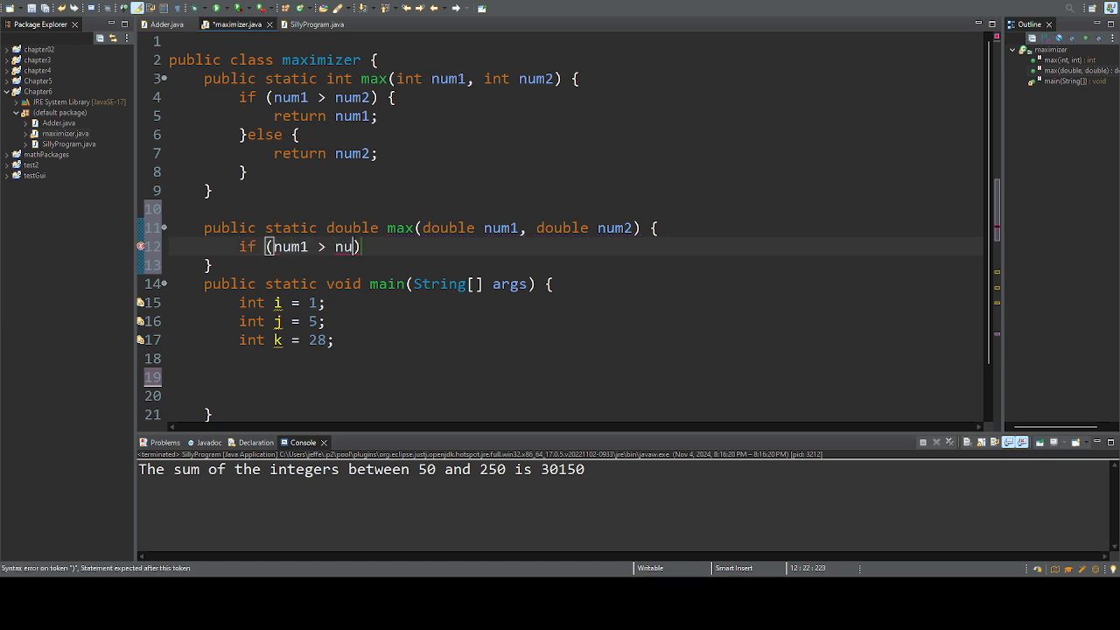
text(m2)
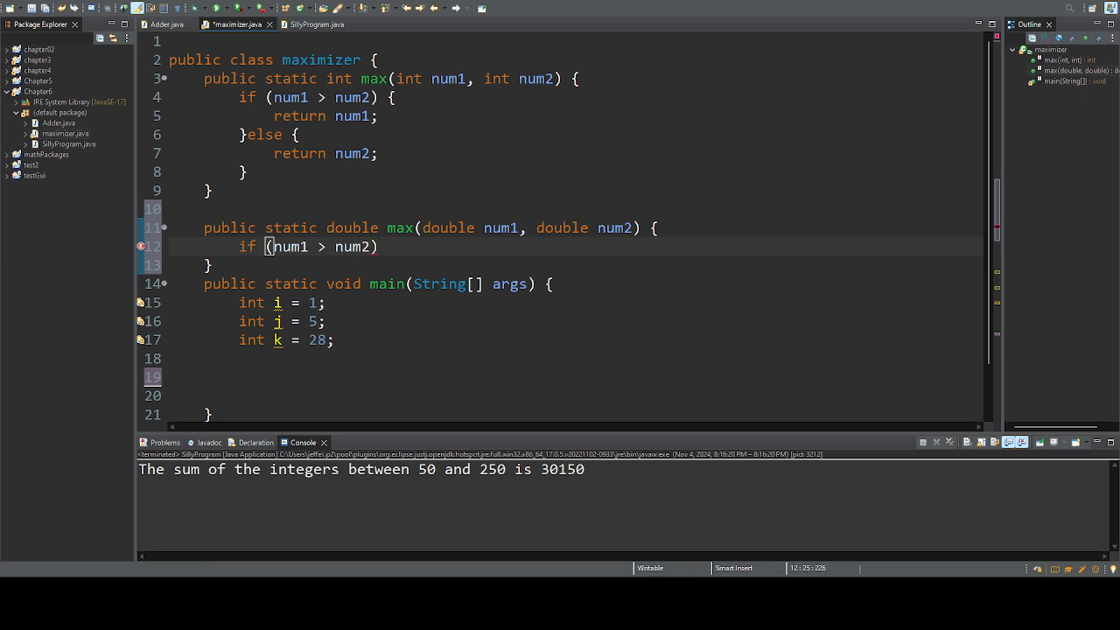
text(return num1;)
text(}else{)
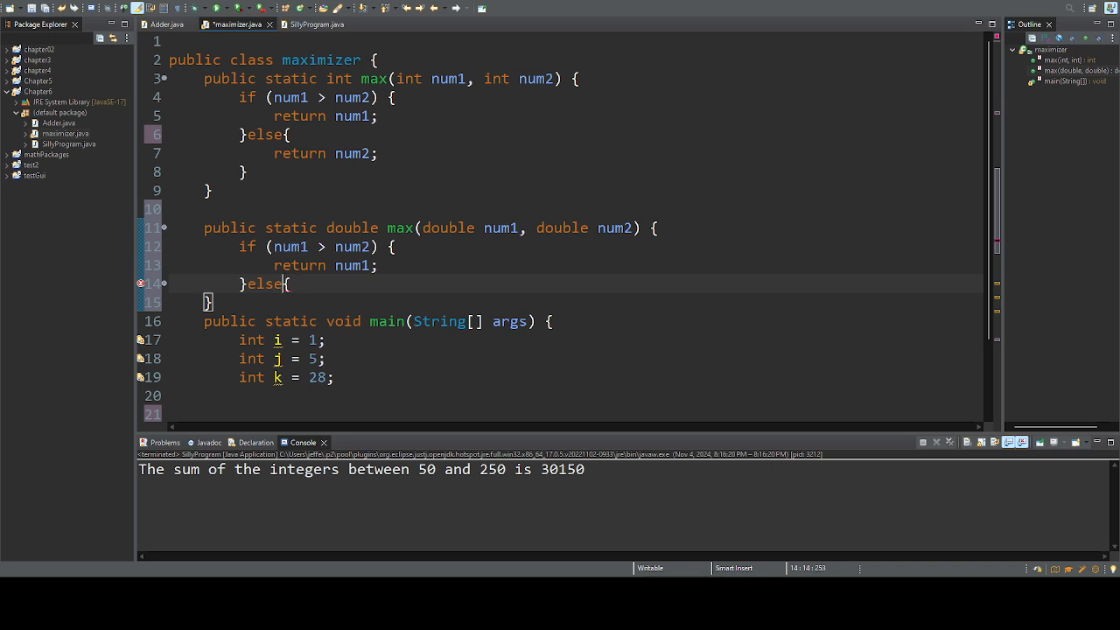
text(return num2;)
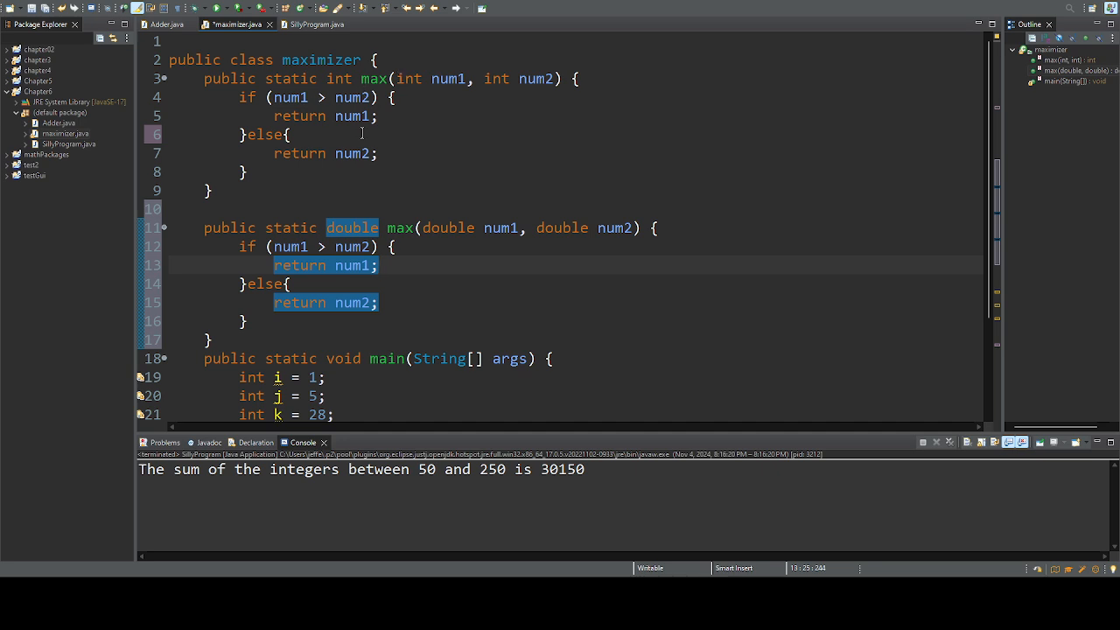
mouse_move(423, 171)
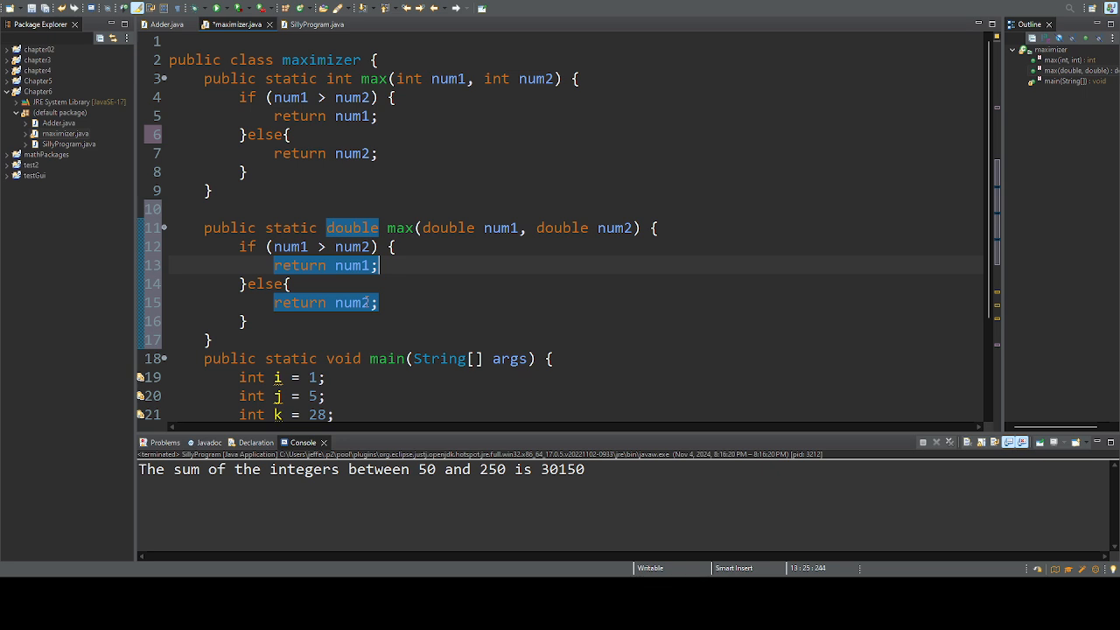
mouse_move(495, 114)
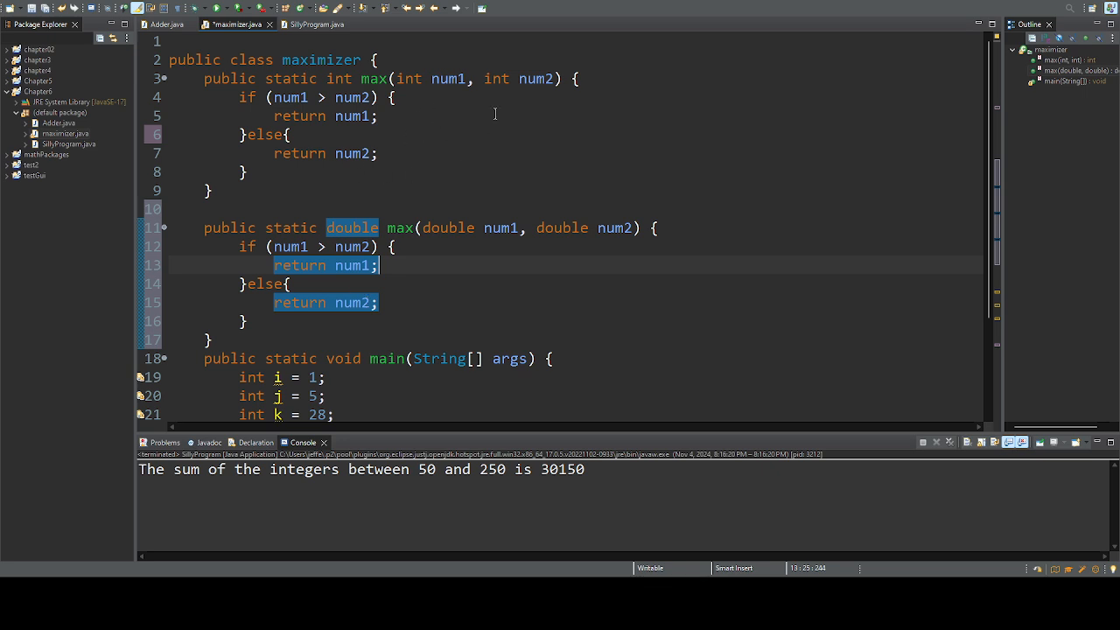
mouse_move(455, 132)
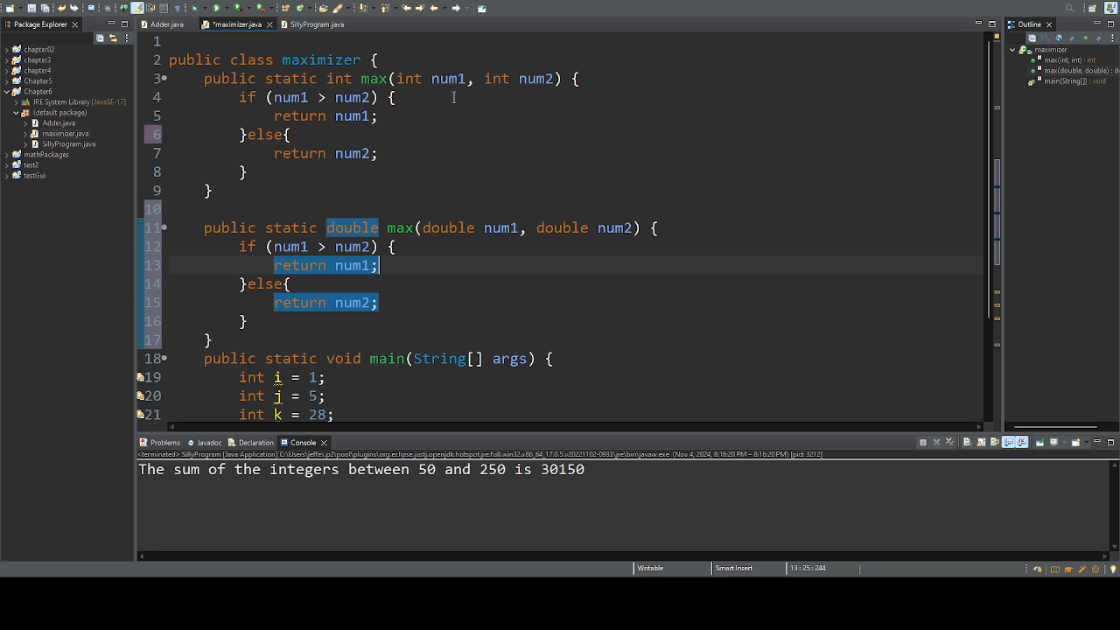
- Declare double l = 0.99 and double m = 0.9900002 in main after the ints
scroll(down, 3)
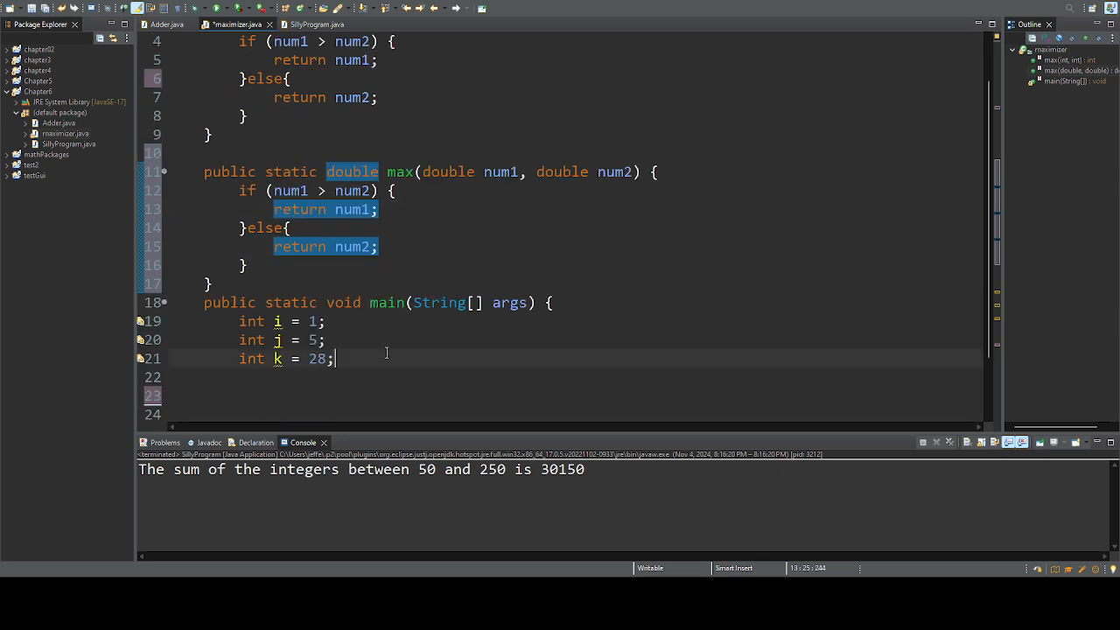
text(dou)
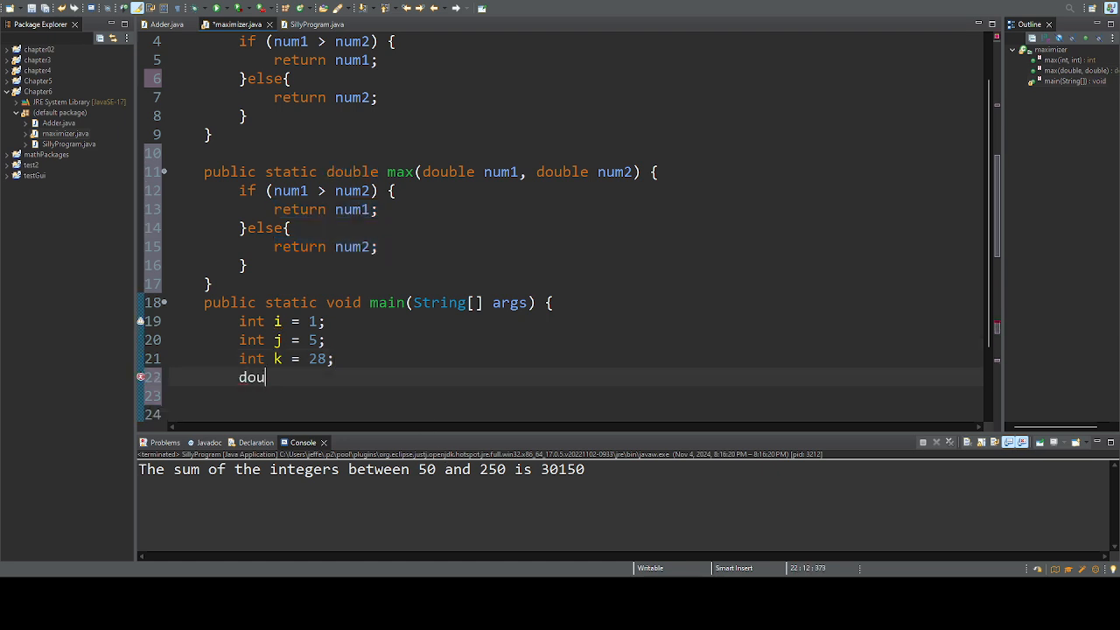
text(ble)
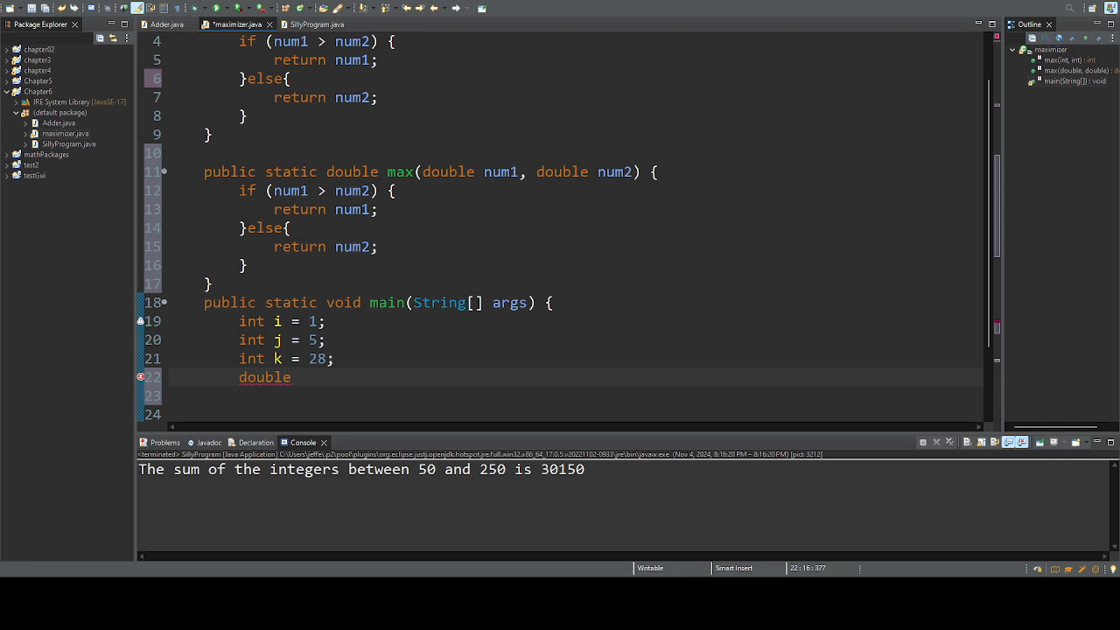
text(l =)
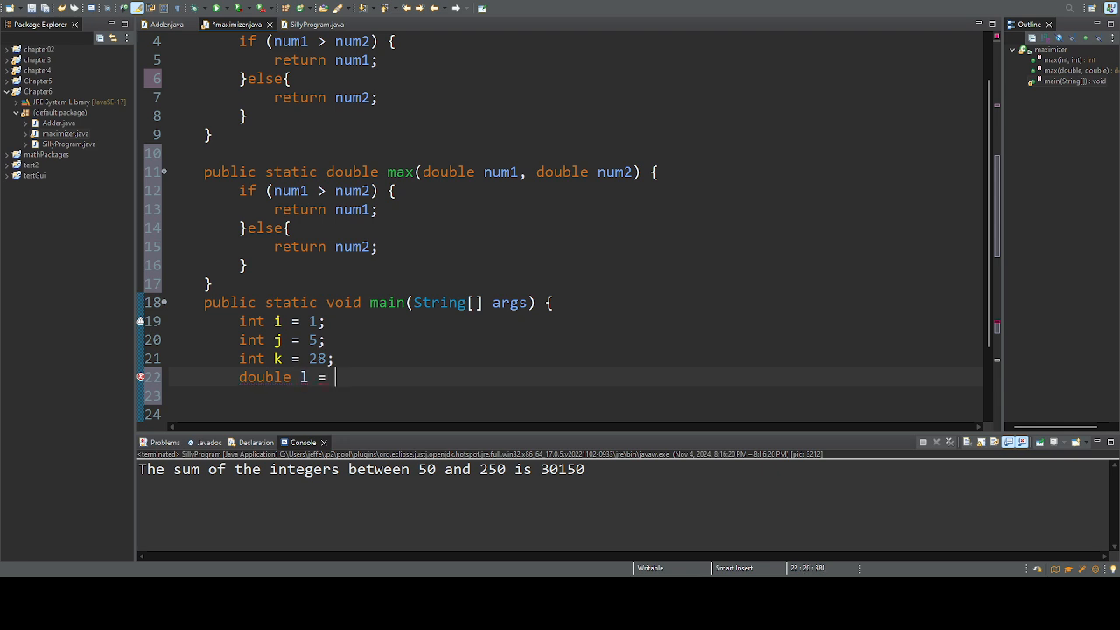
text(0.99)
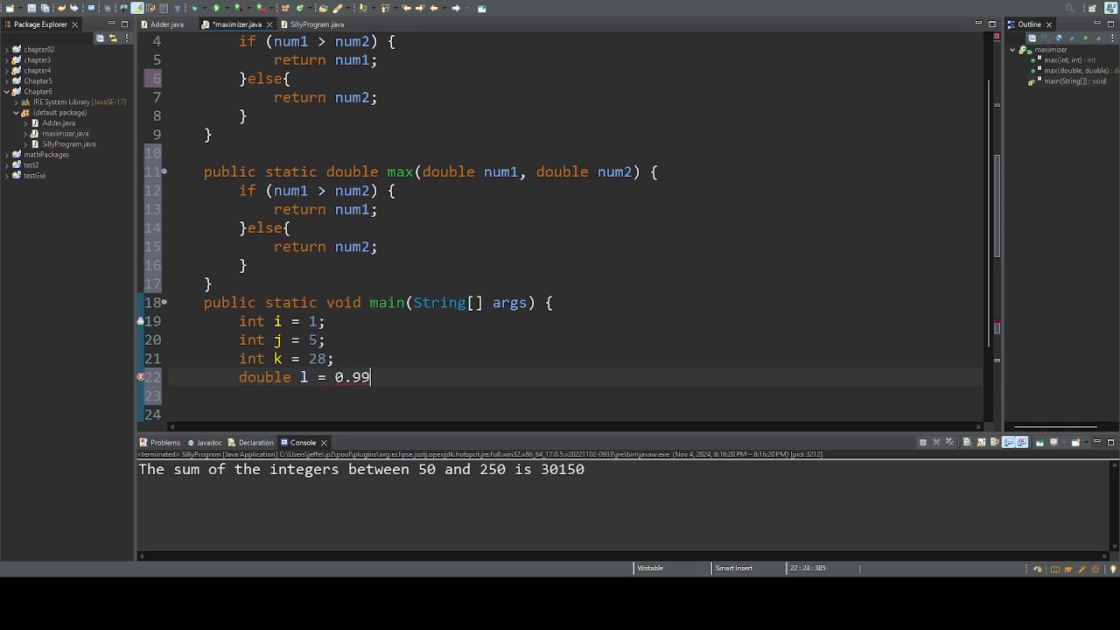
key(Return)
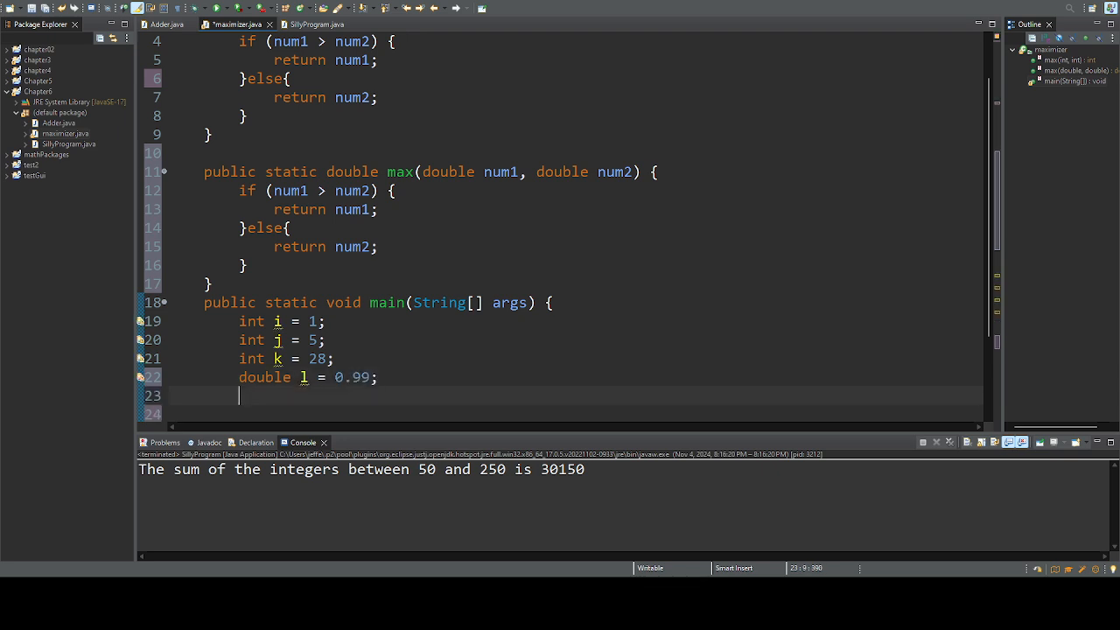
text(double)
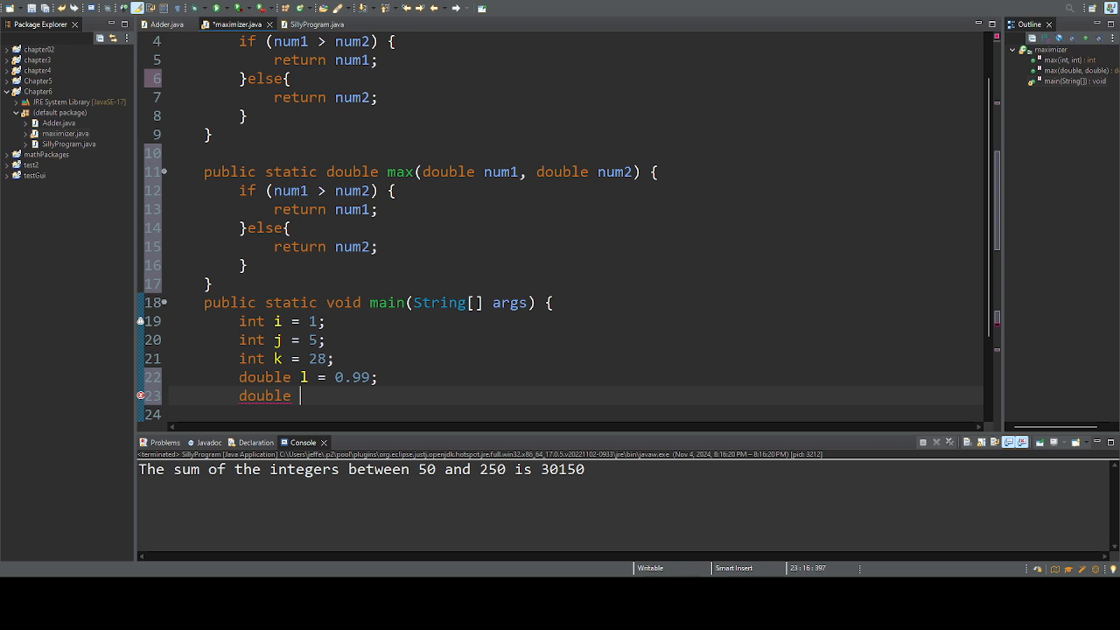
text(m = 0)
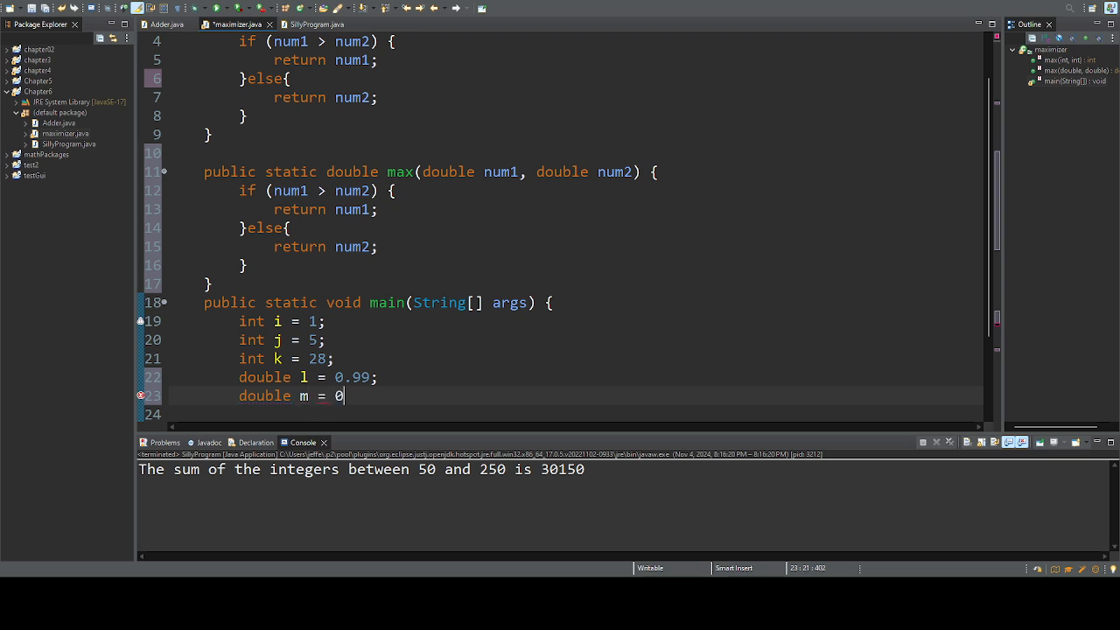
text(.990)
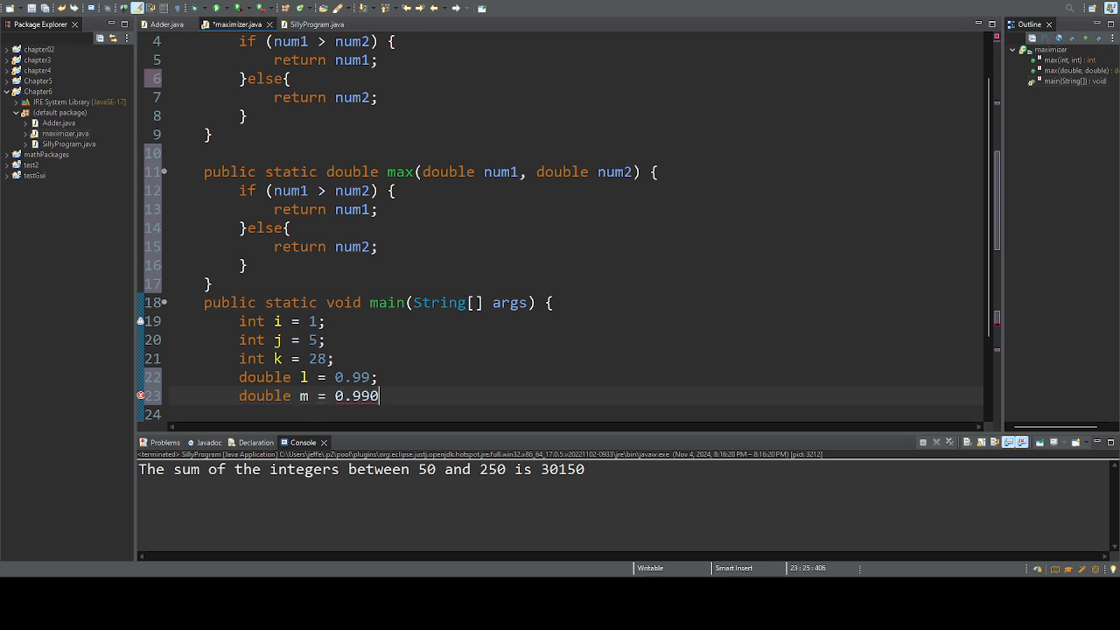
text(002;)
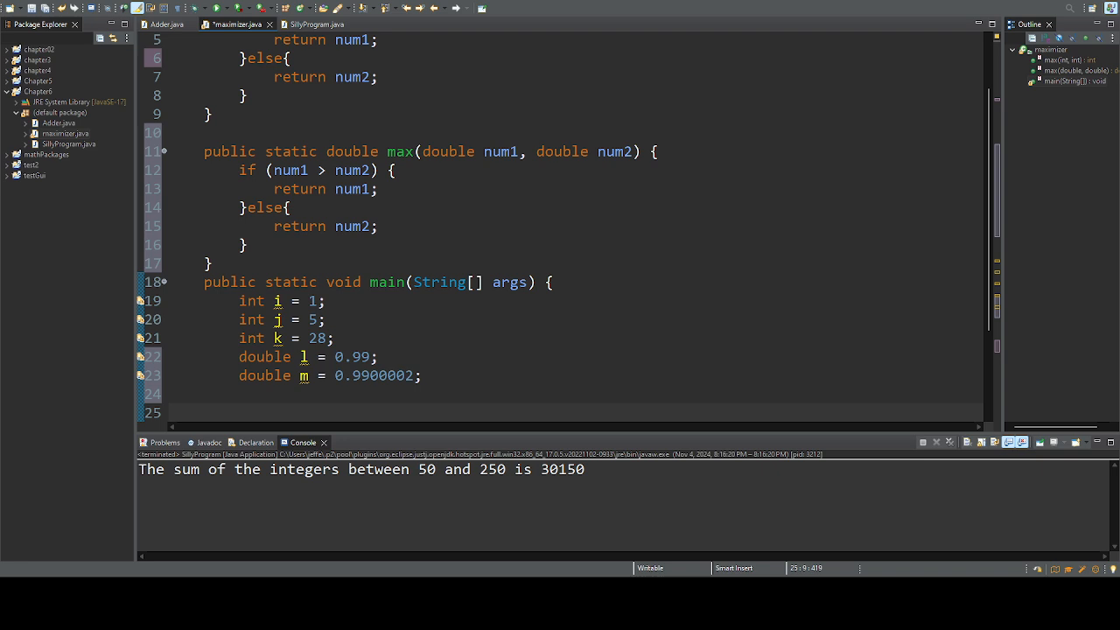
- Write System.out.printf with the format "The larger of %d and %d is %d"
text(max)
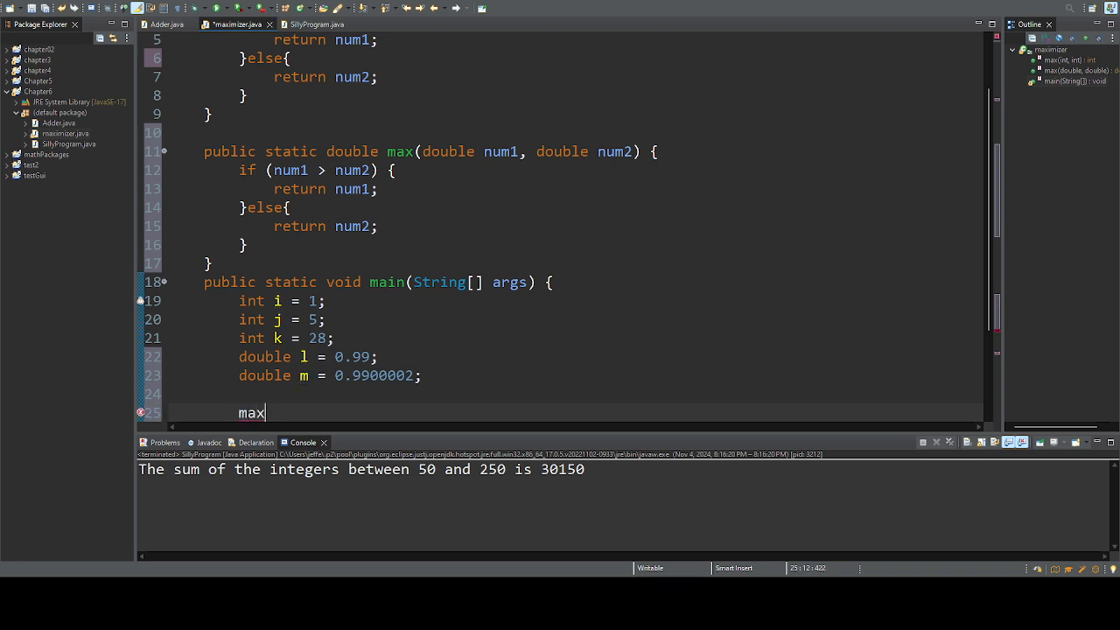
key(BackSpace)
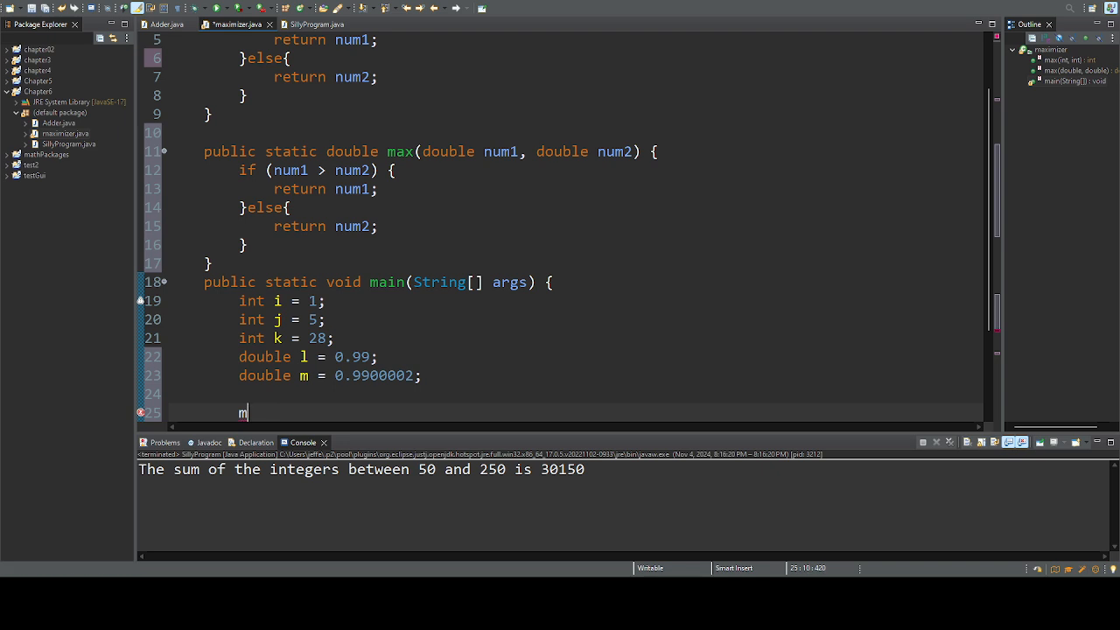
text(System.)
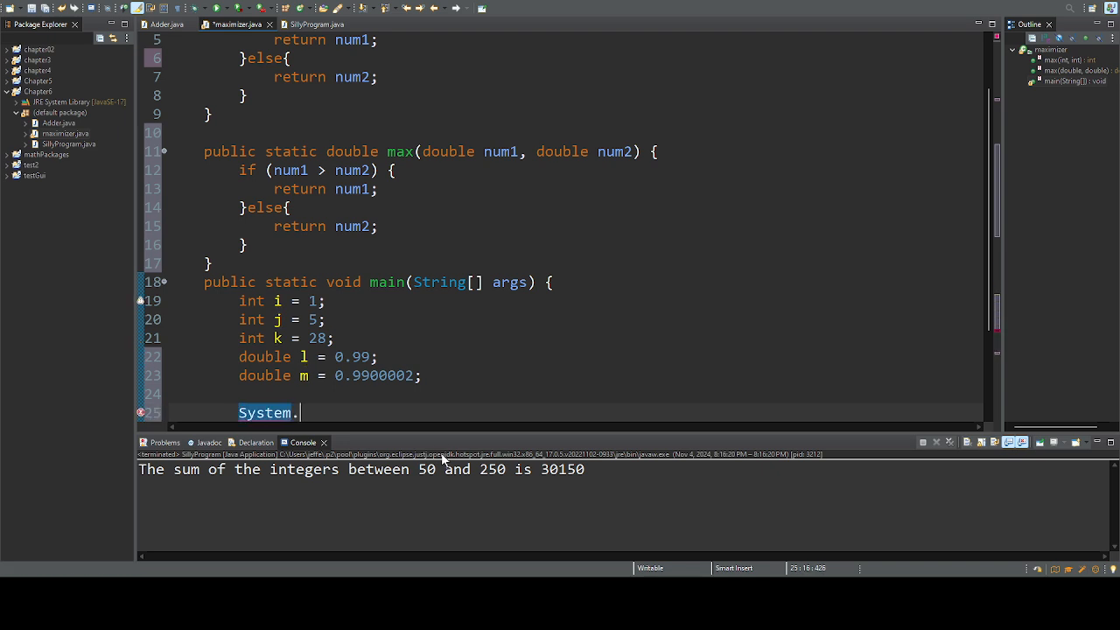
text(out.prin)
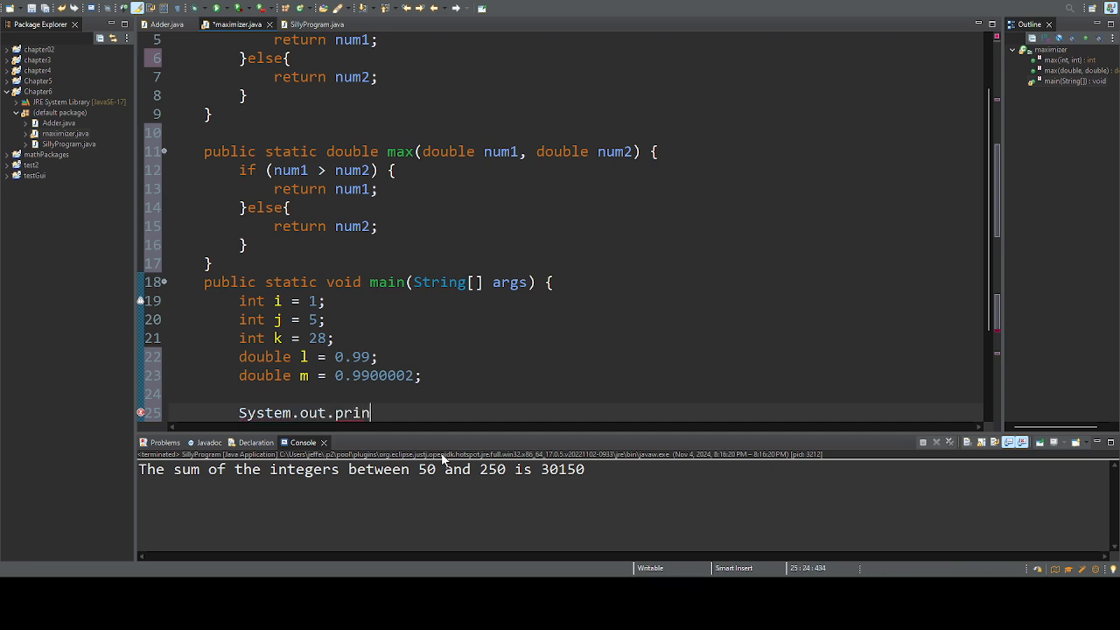
text(tf(:, args))
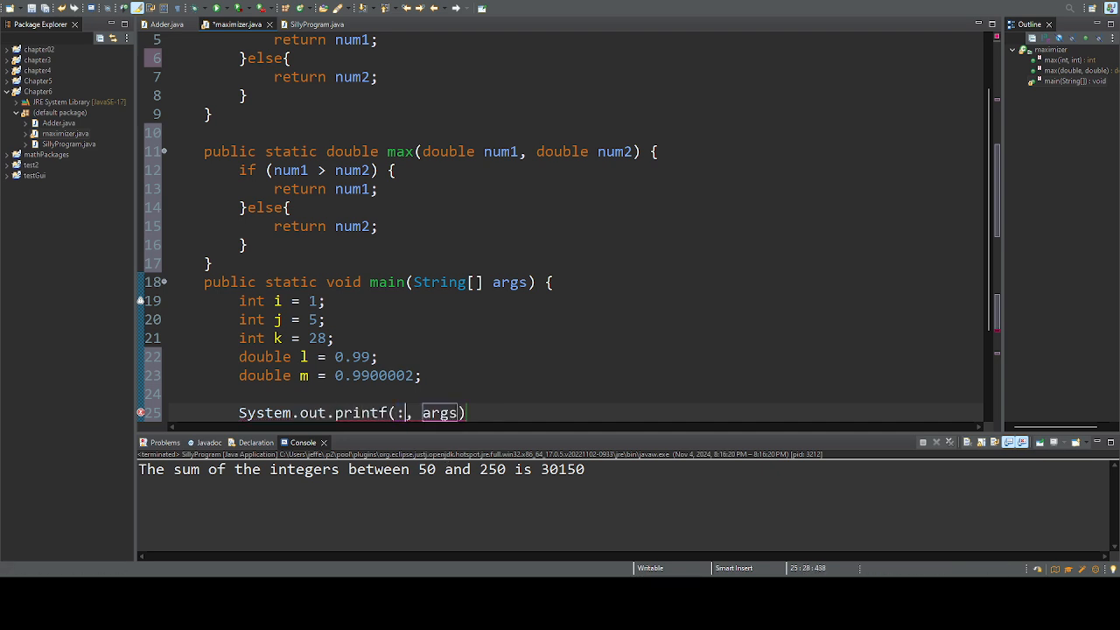
text("")
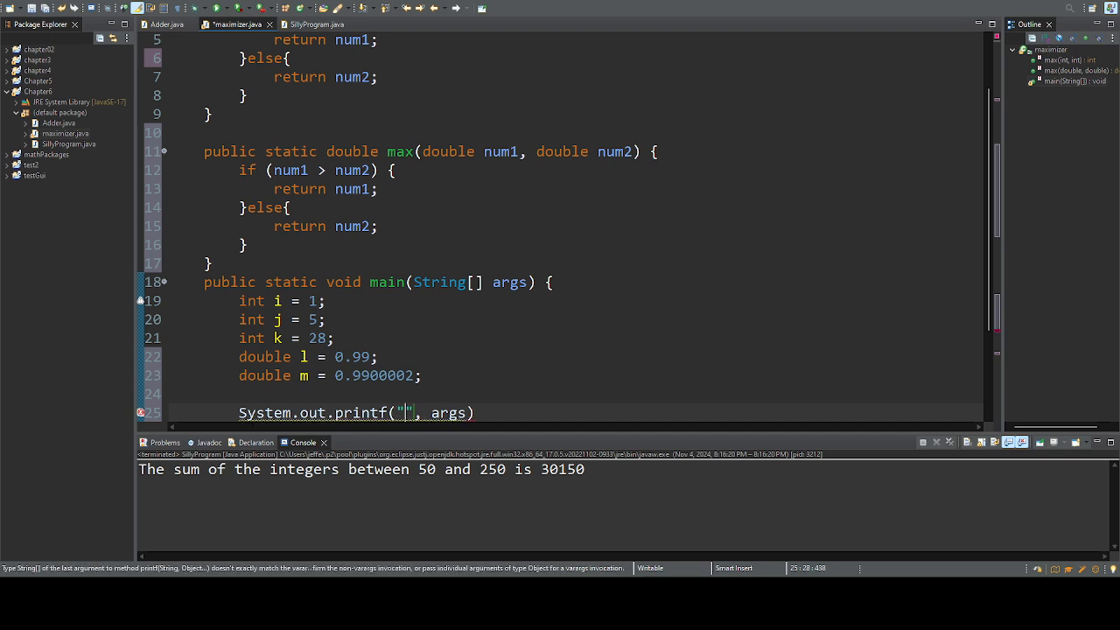
text(The lare)
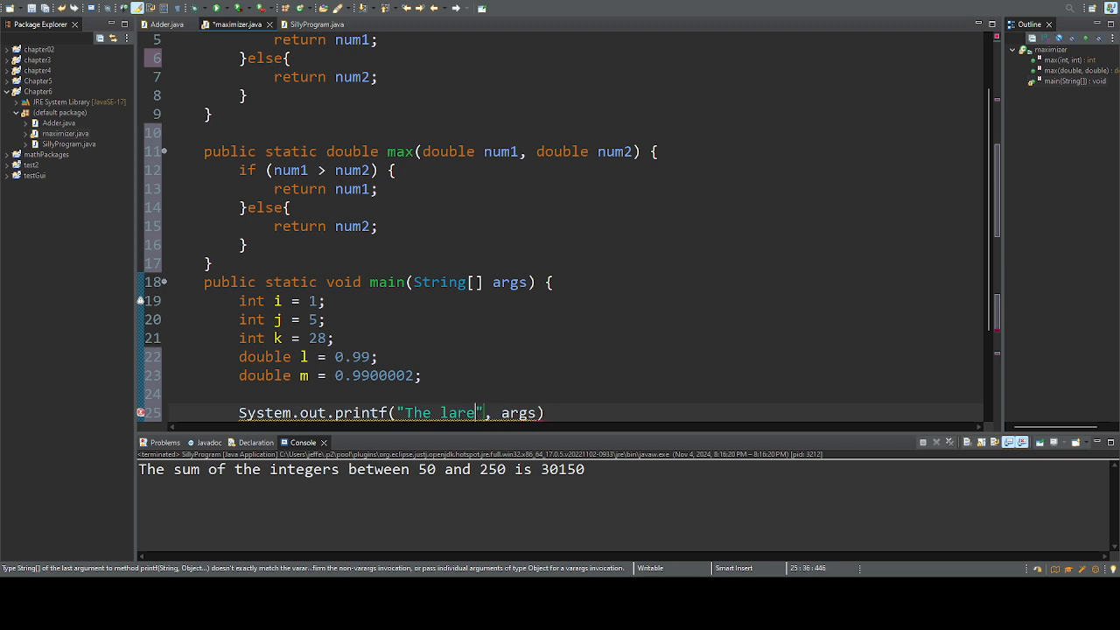
text(rger of)
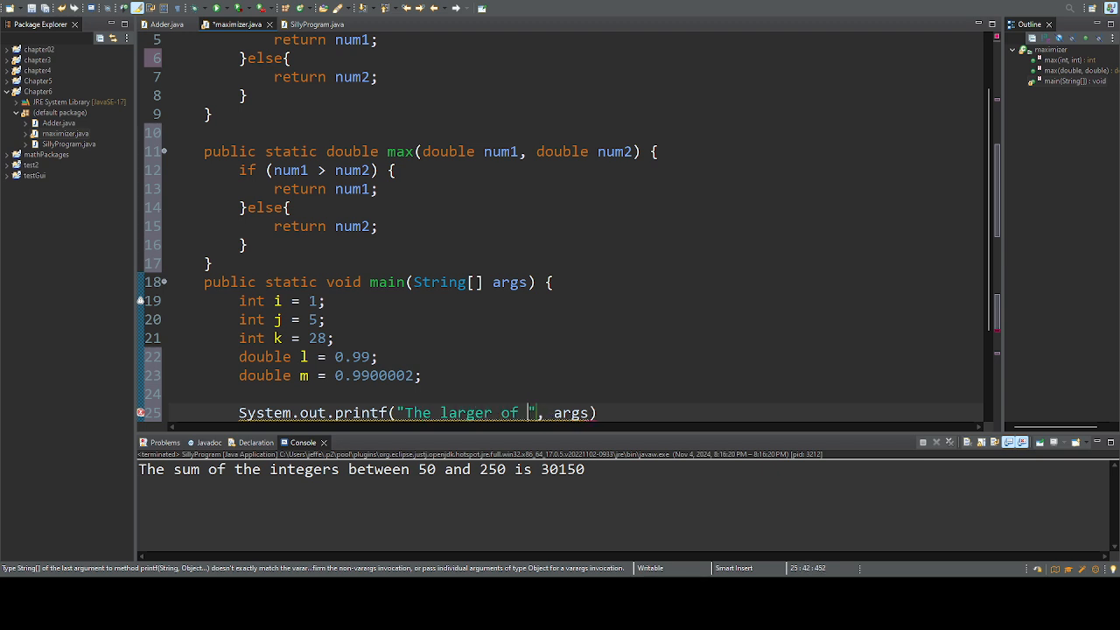
text(%d)
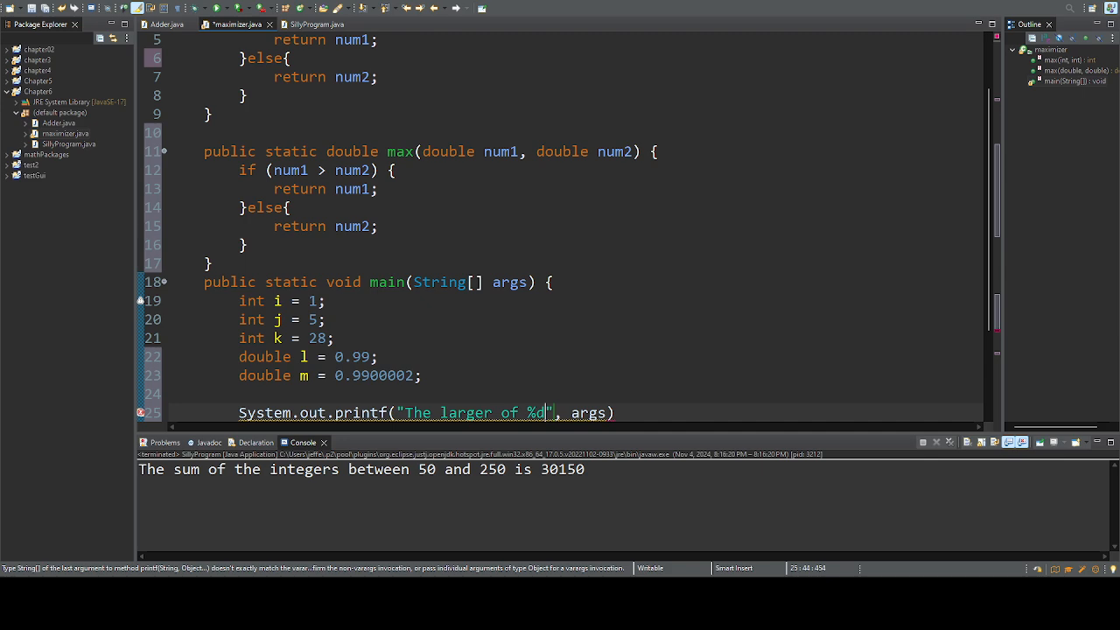
text(and %)
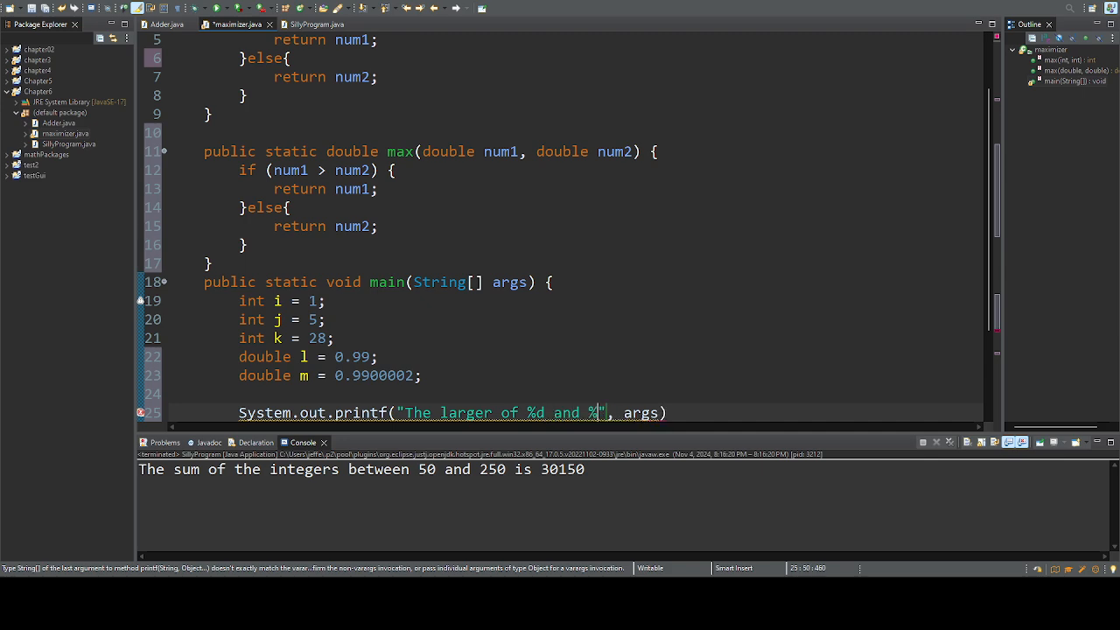
text(d is %d\n)
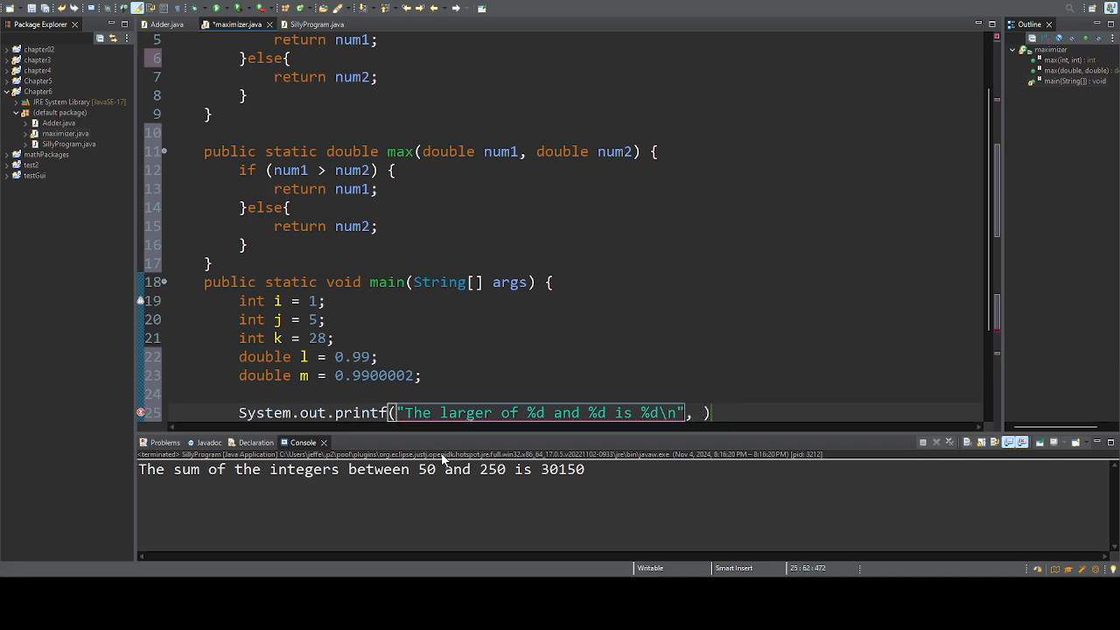
- Supply the arguments i, k and max(i,k) and end the statement
text(i, k, max)
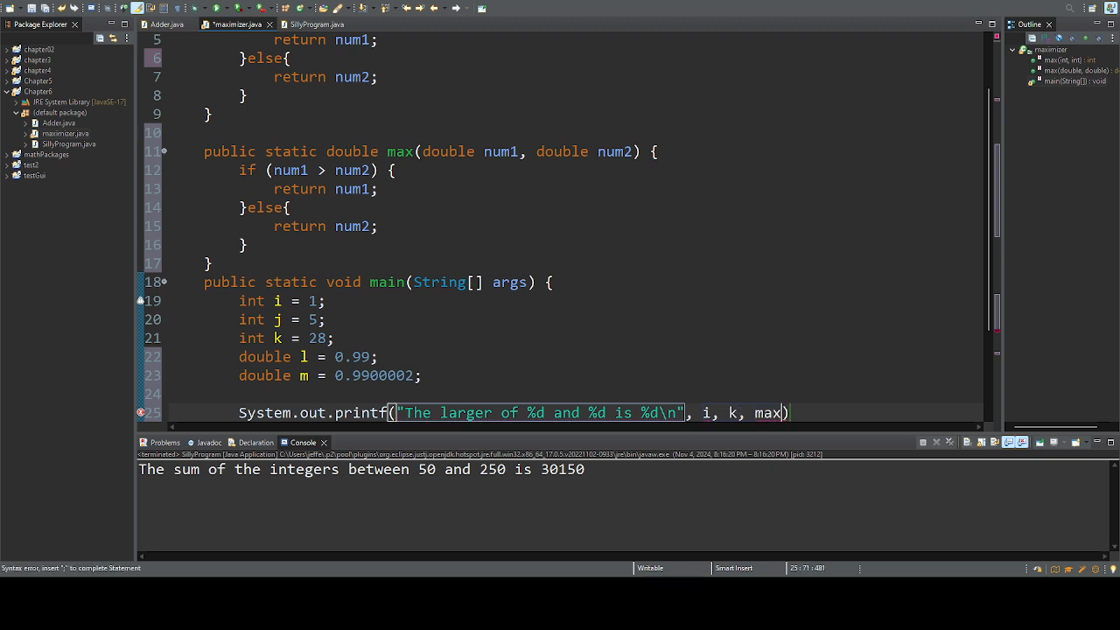
text((i,k))
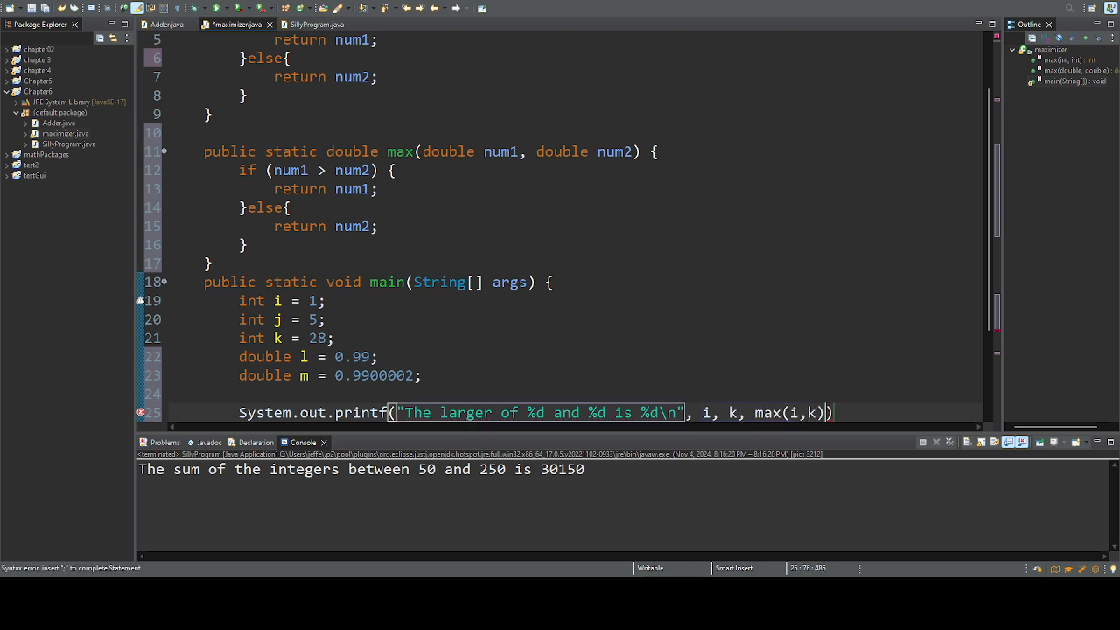
text(;)
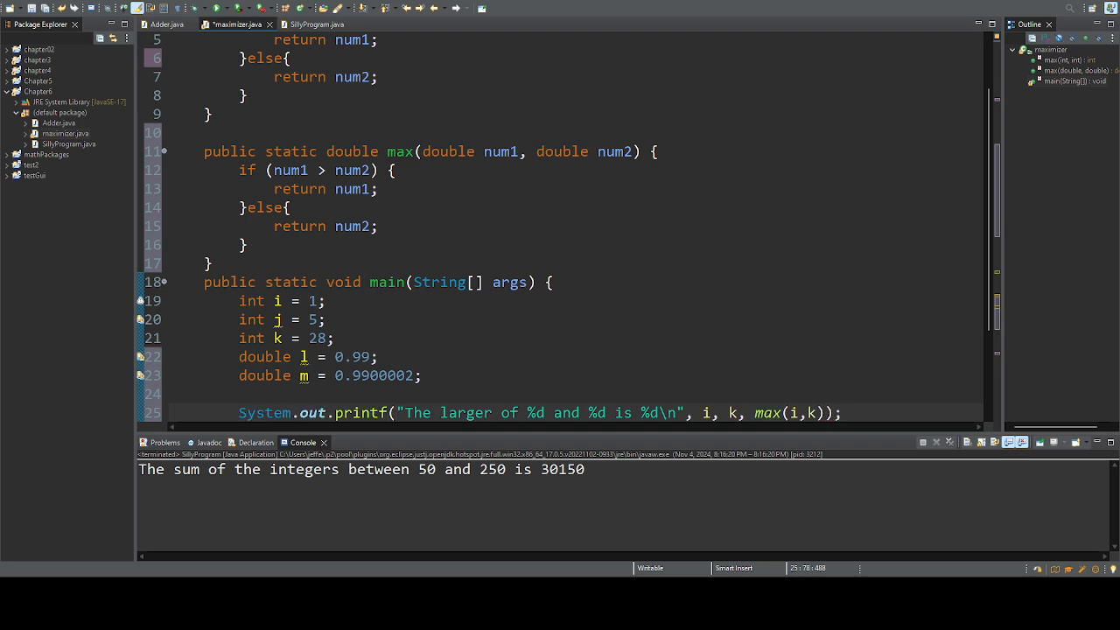
- Add printf "The larger of %f and %f is %f\n" with l, m and max(l,m)
text(System.out.)
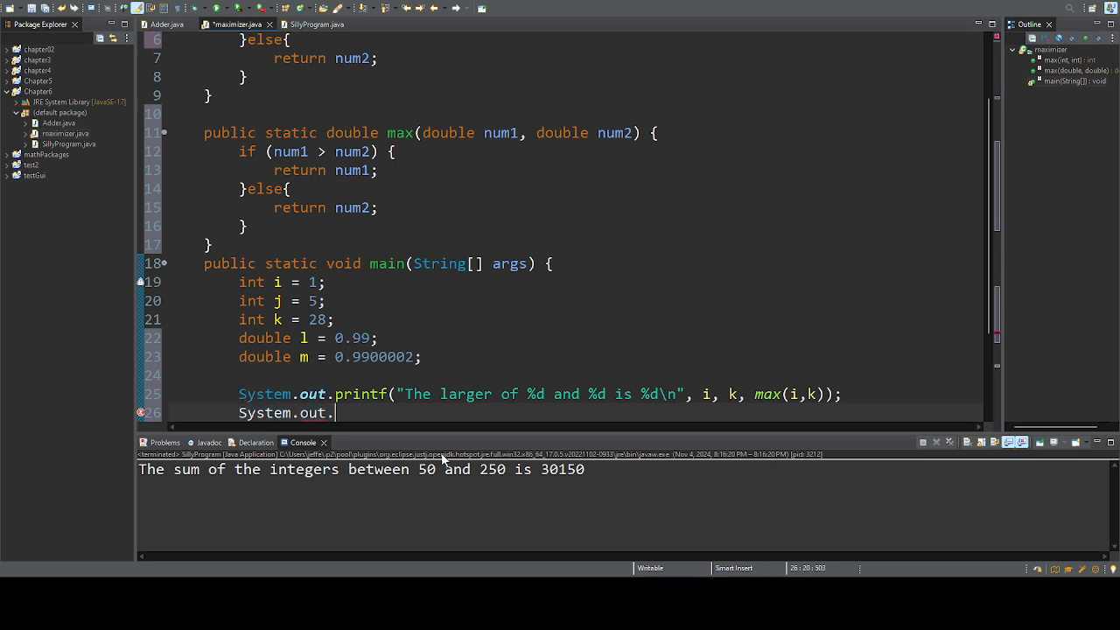
text(printf)
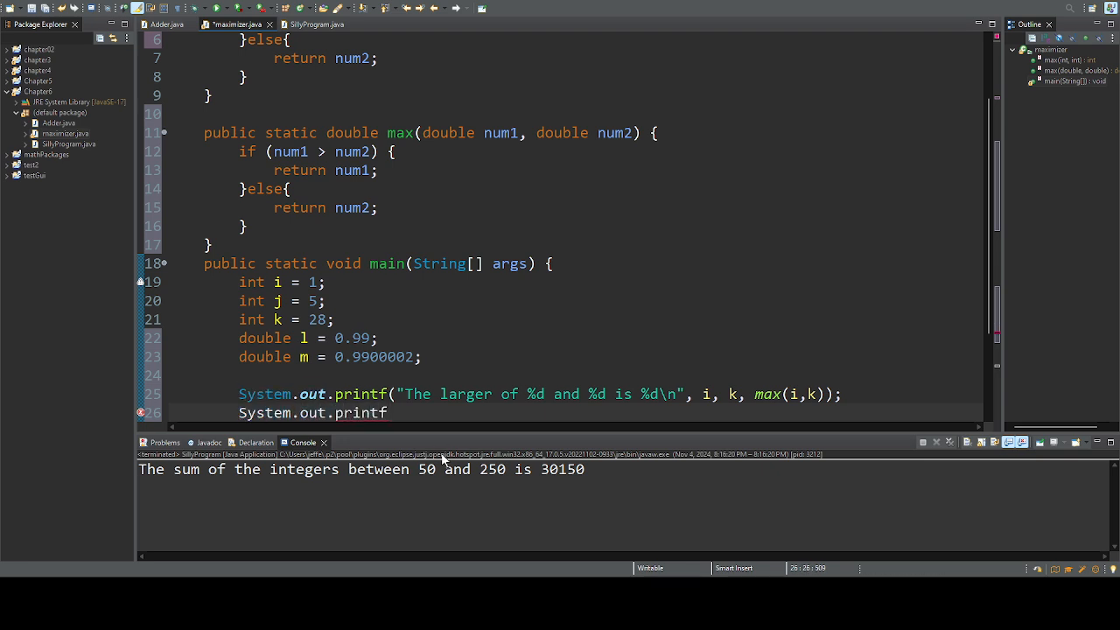
text(("T, args))
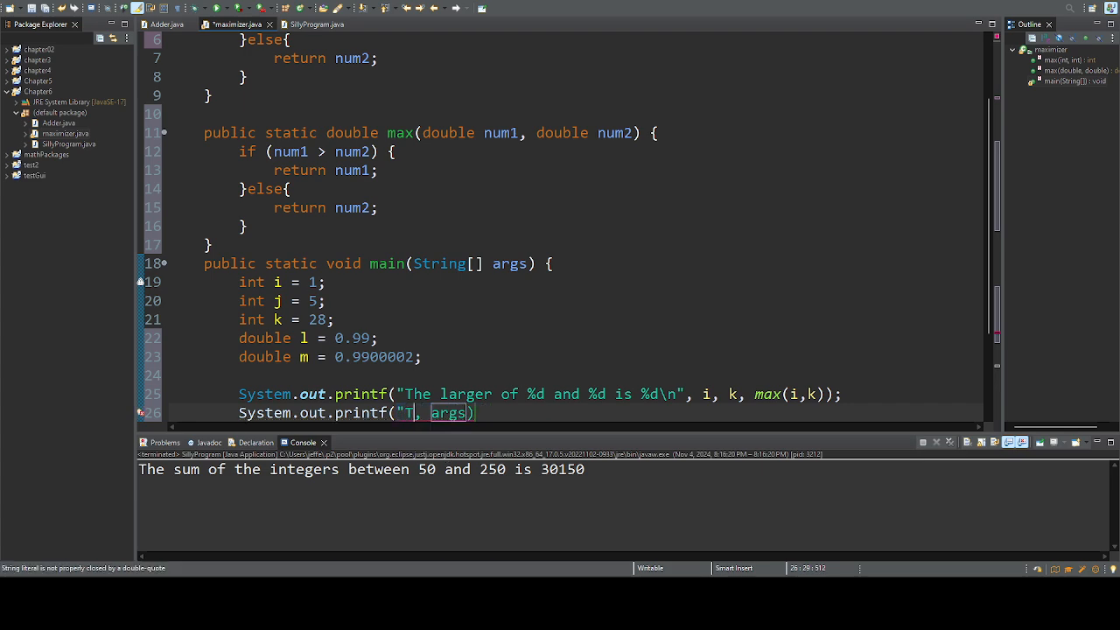
text(he larger of)
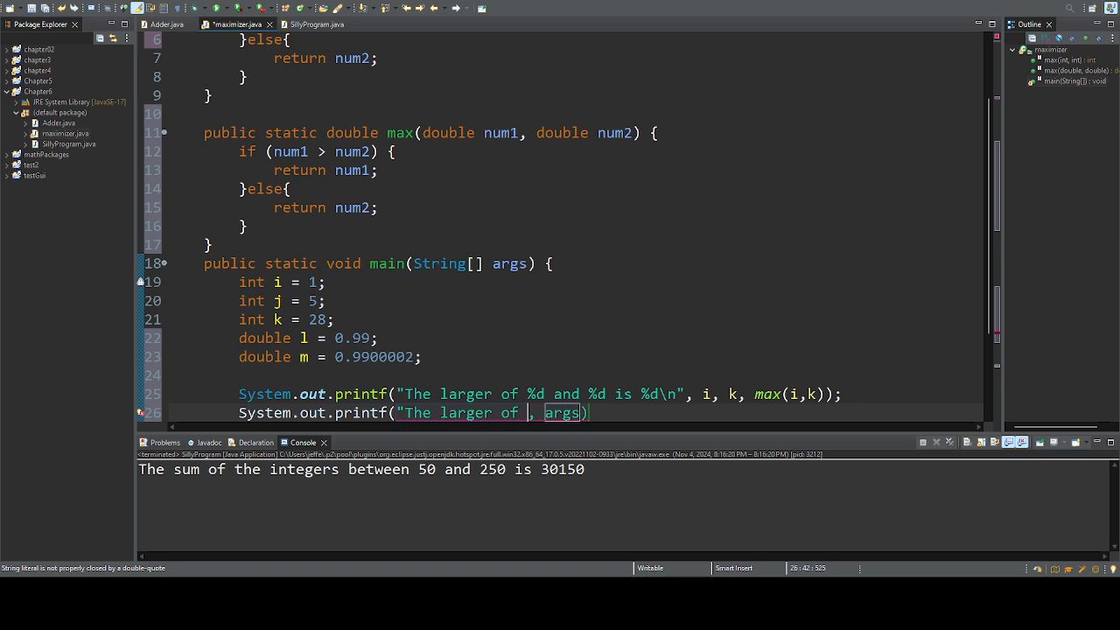
text(%f and)
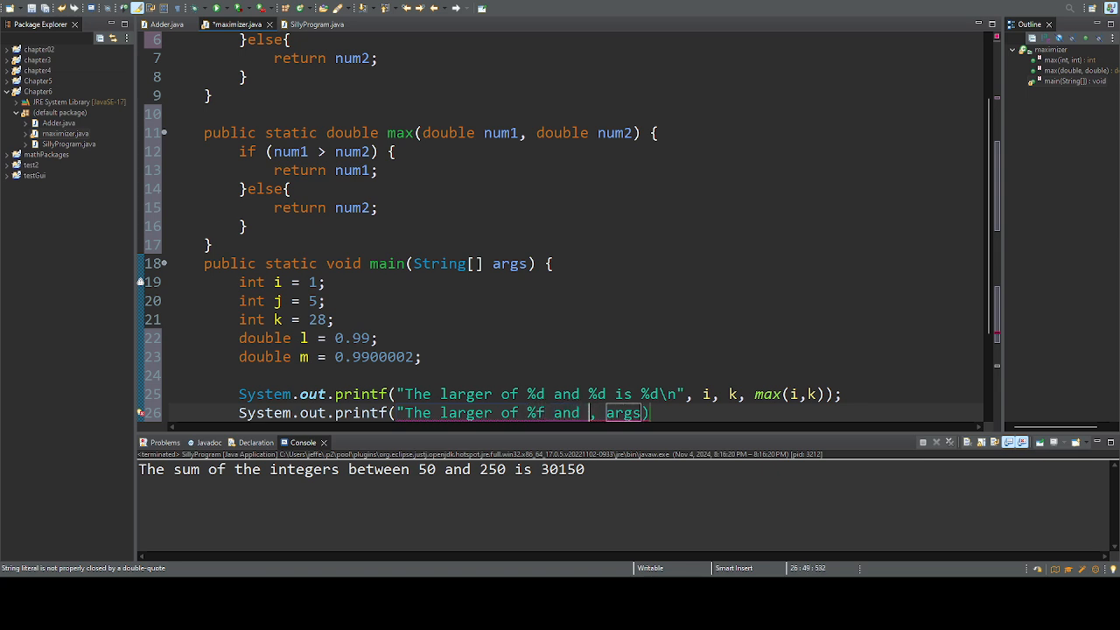
text(%f is %f)
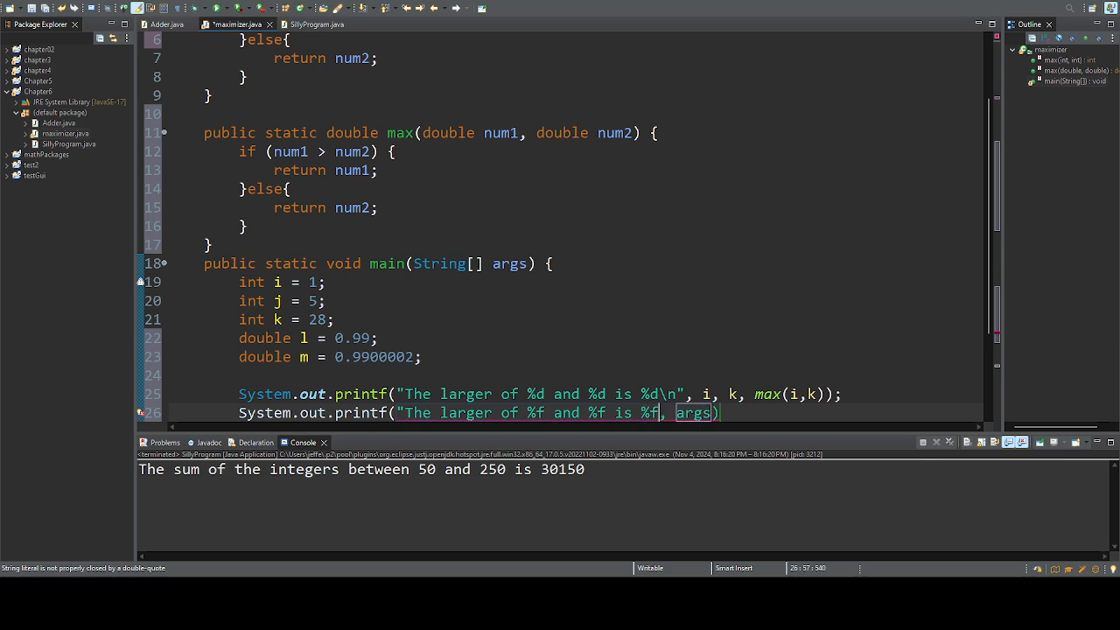
text(\n)
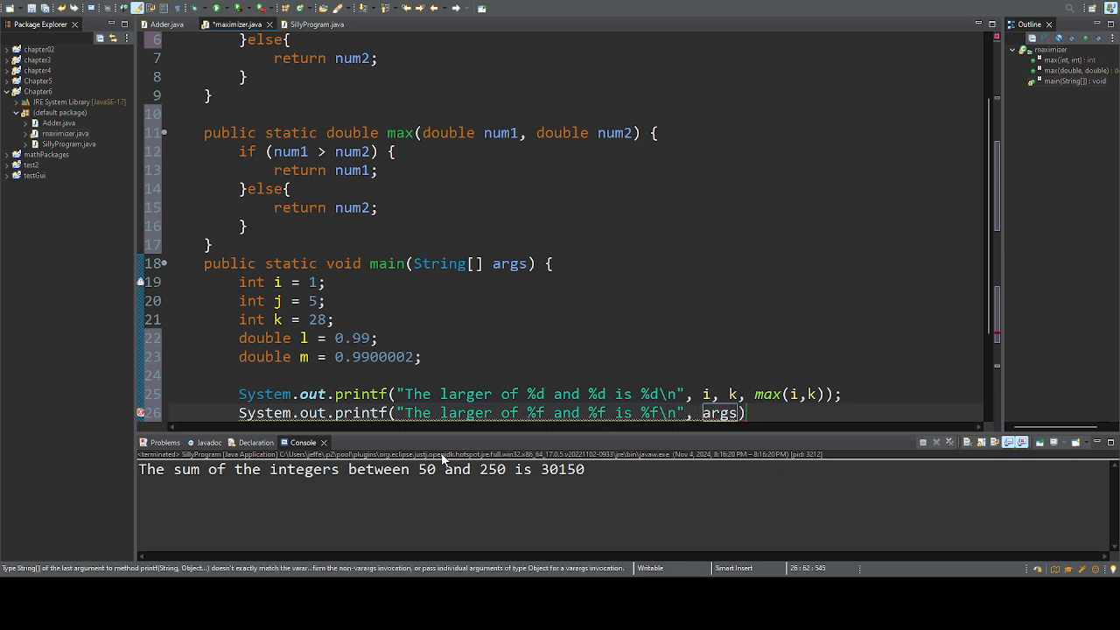
key(BackSpace)
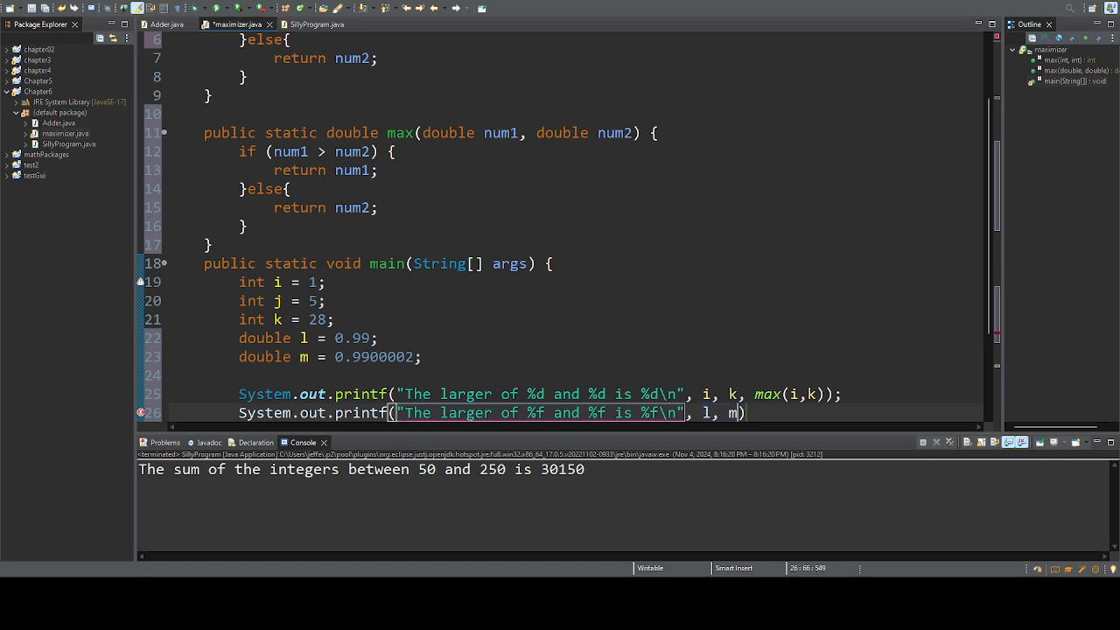
text(, max(l,m))
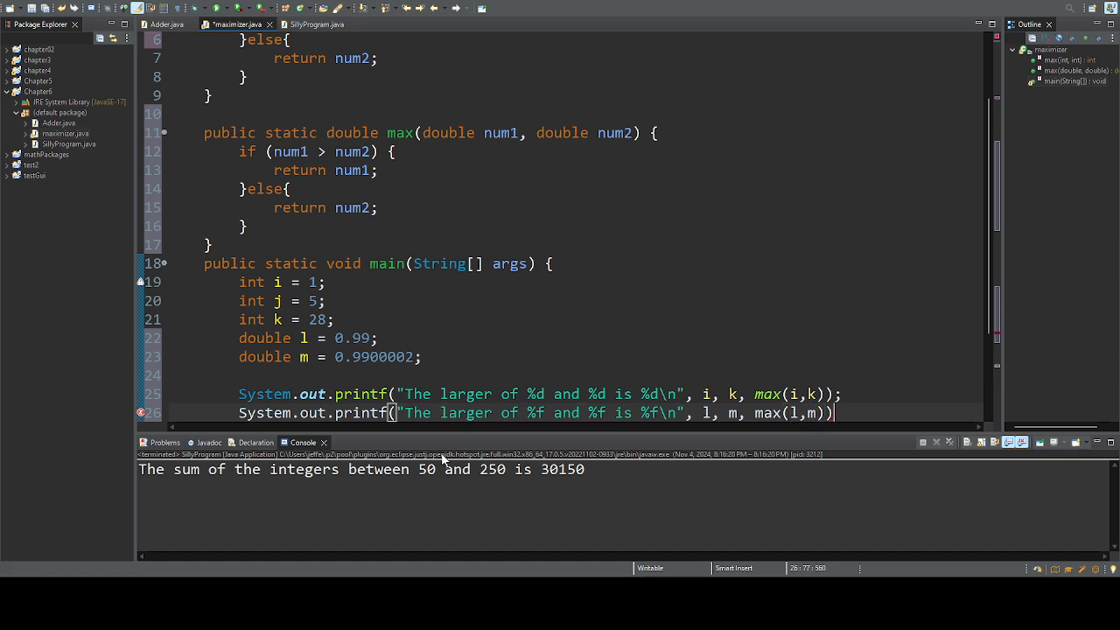
text(;)
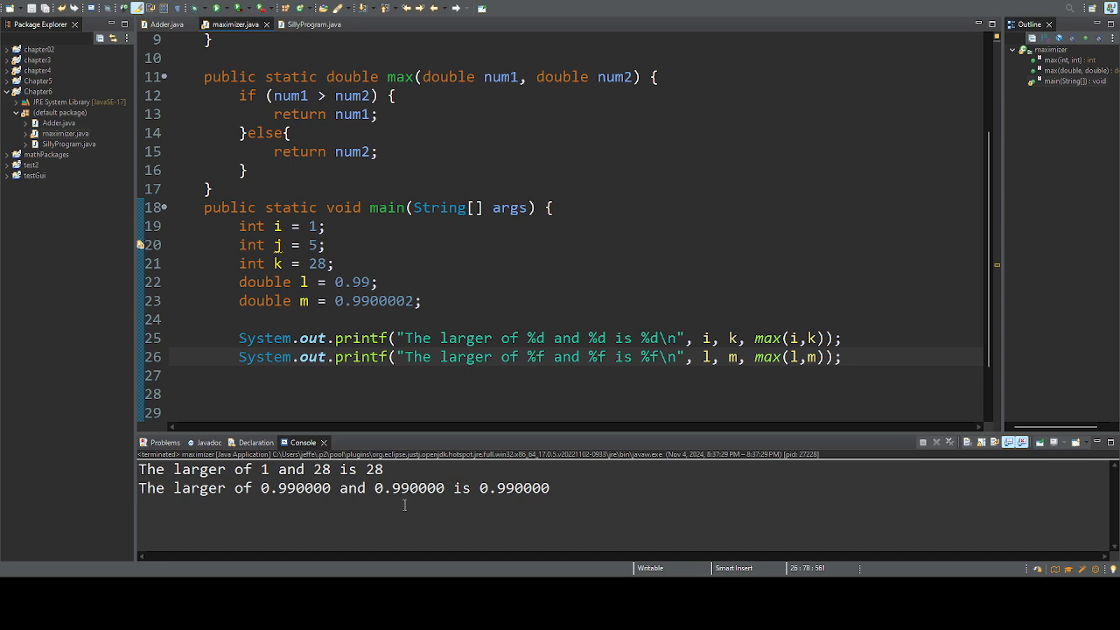
mouse_move(404, 508)
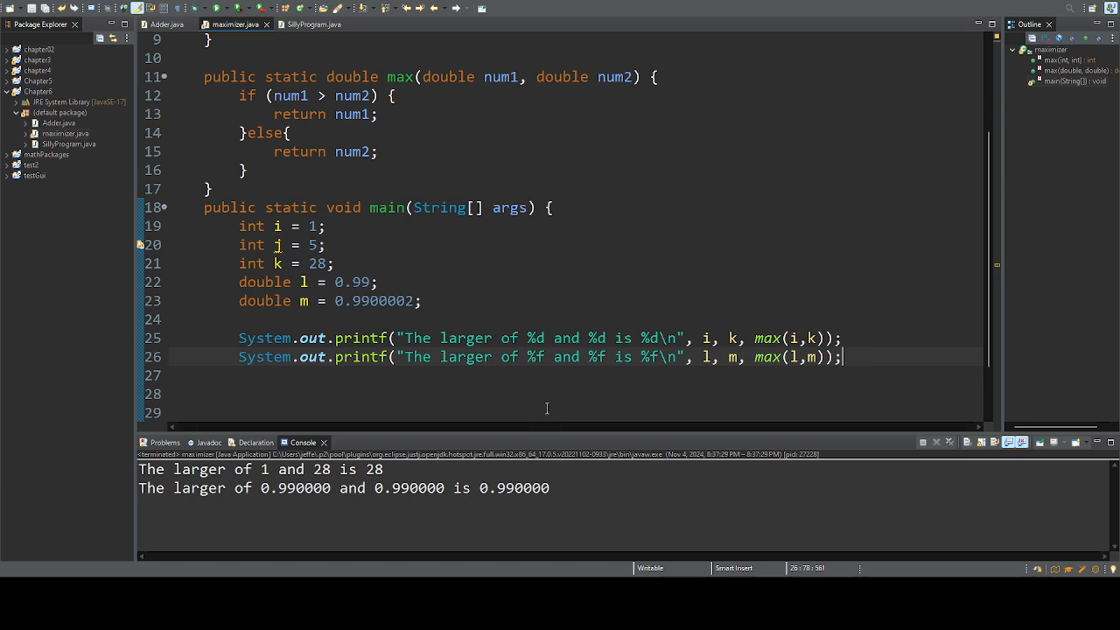
- Change the %f specifiers in the double printf to %8.12f
click(535, 357)
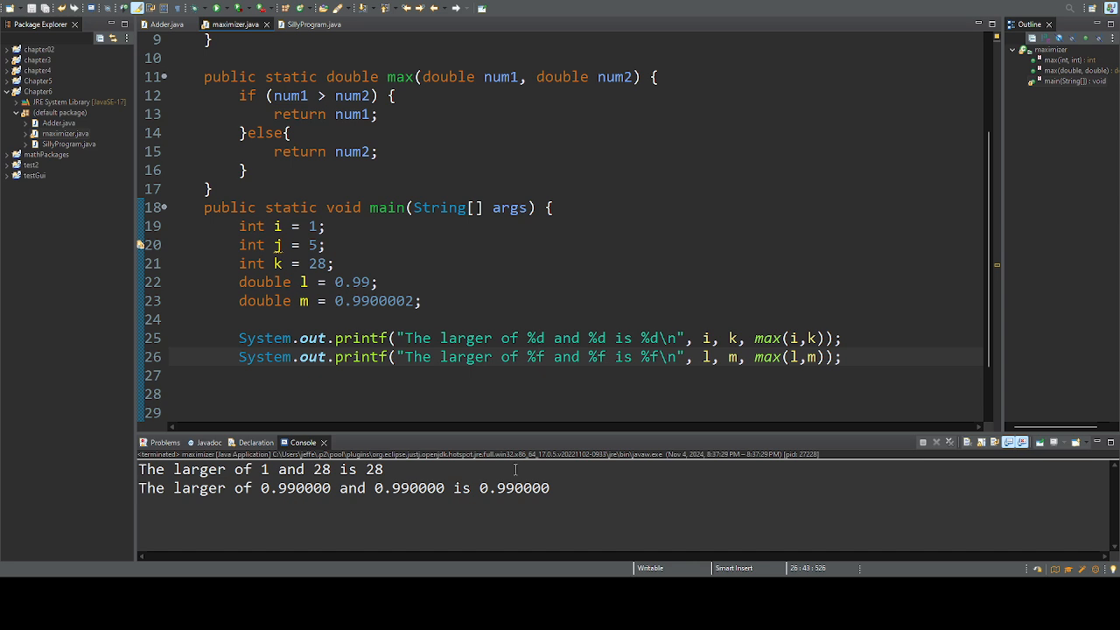
text(8.1)
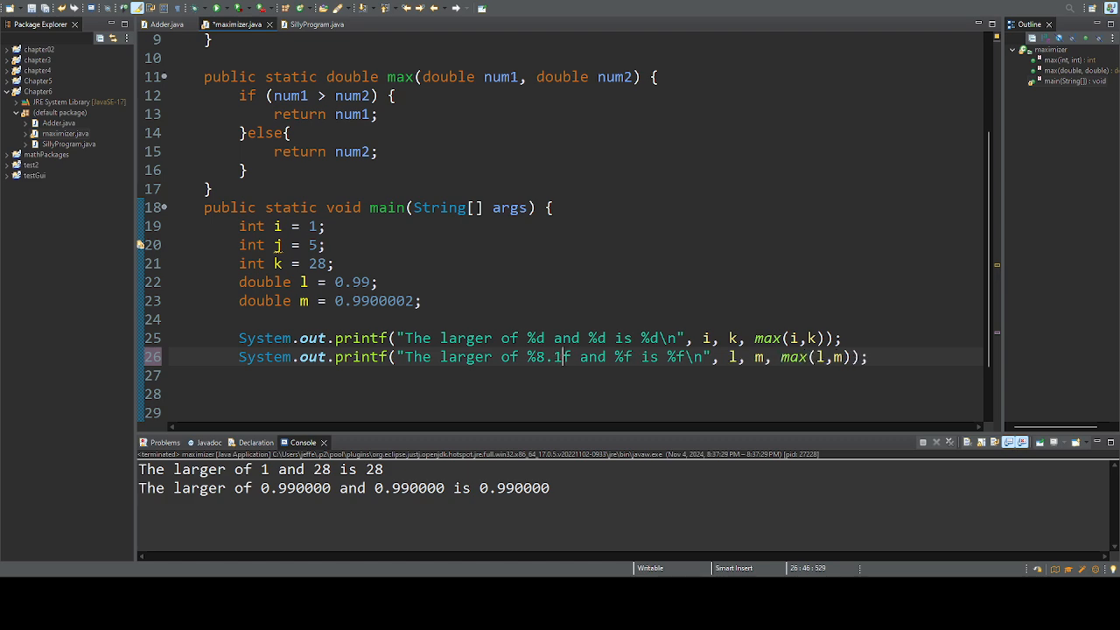
text(2)
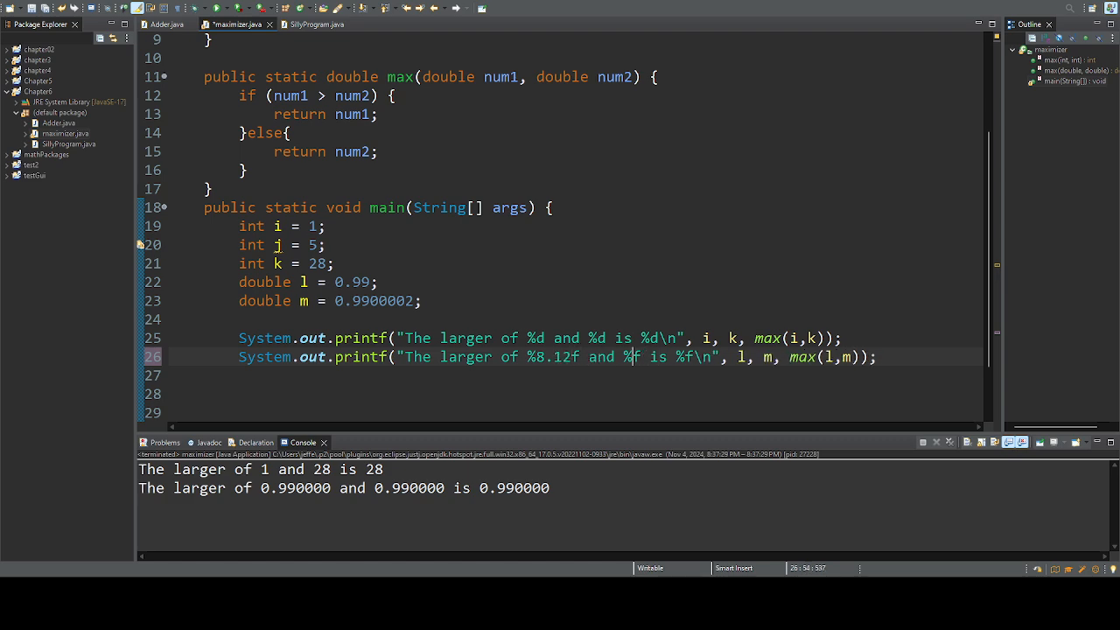
text(8.12)
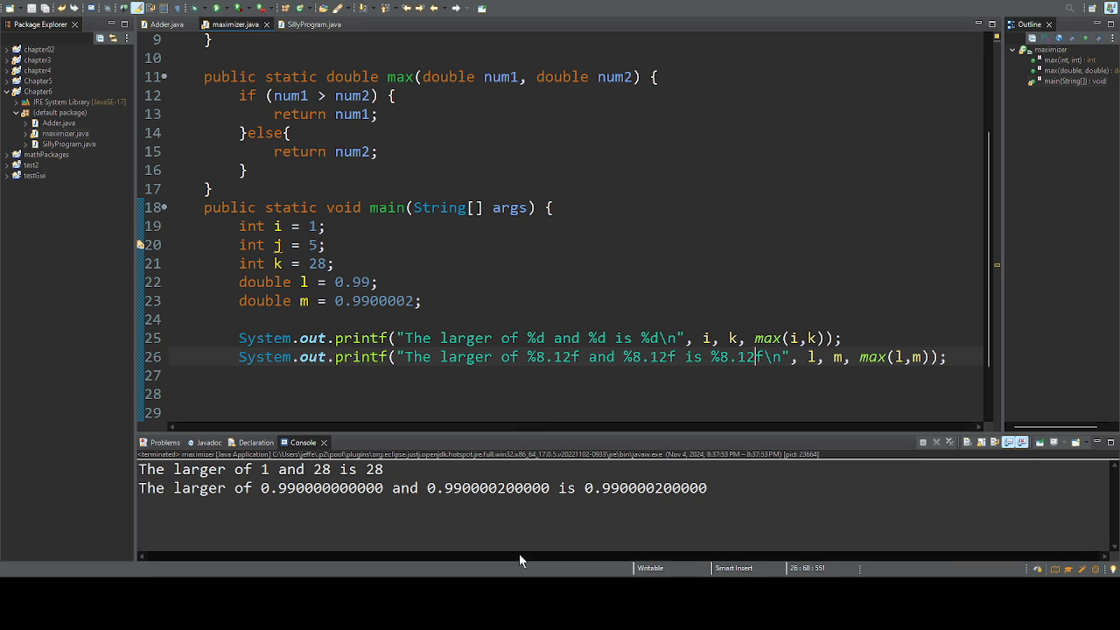
mouse_move(513, 558)
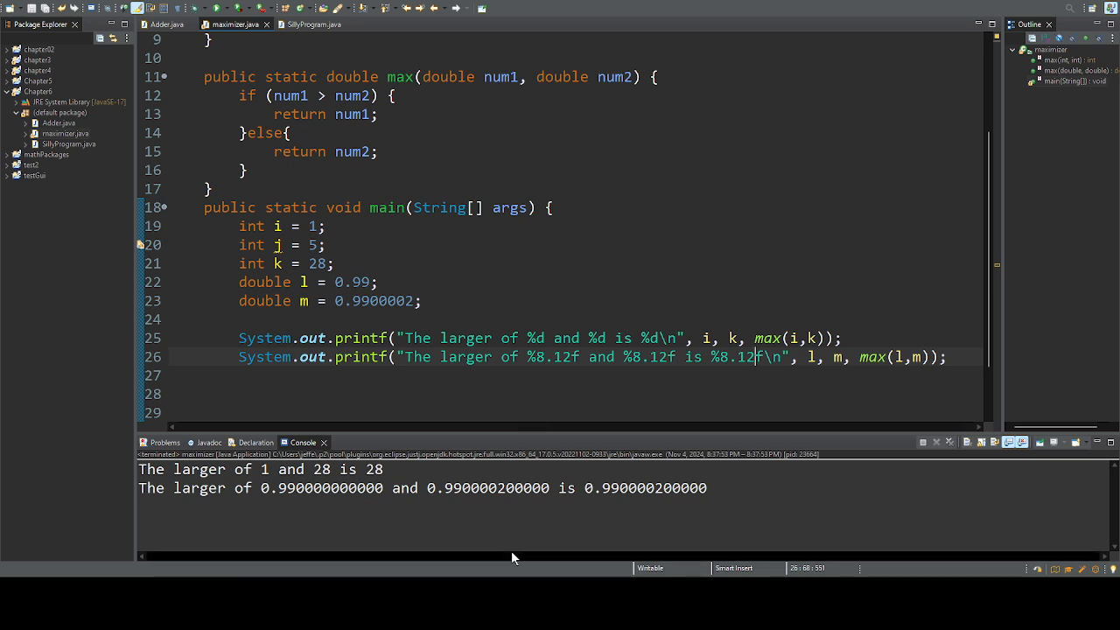
mouse_move(486, 541)
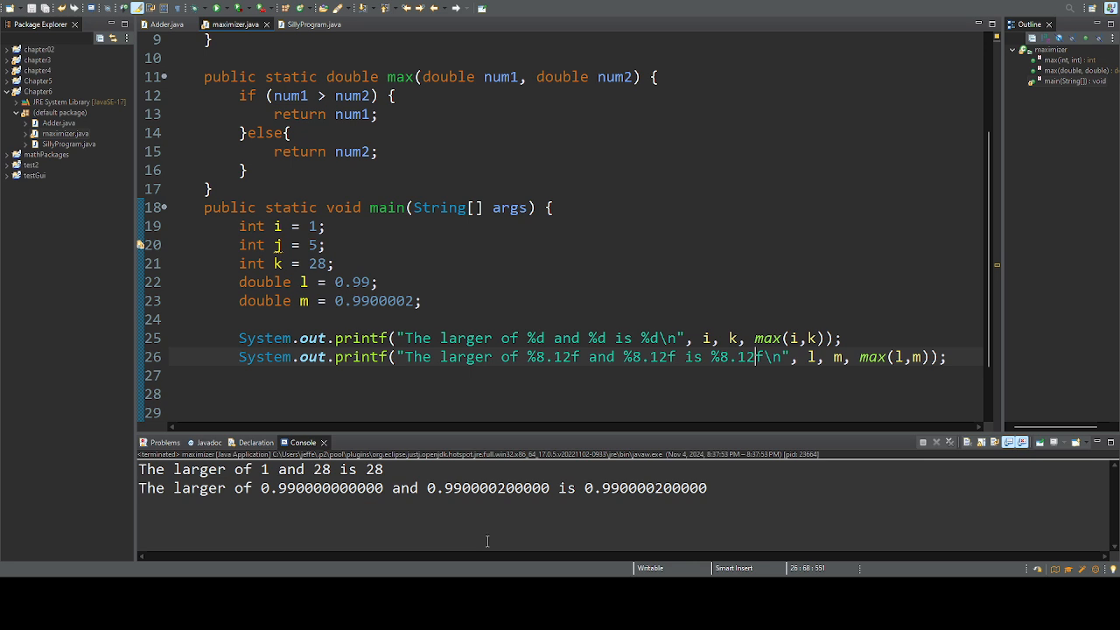
mouse_move(535, 119)
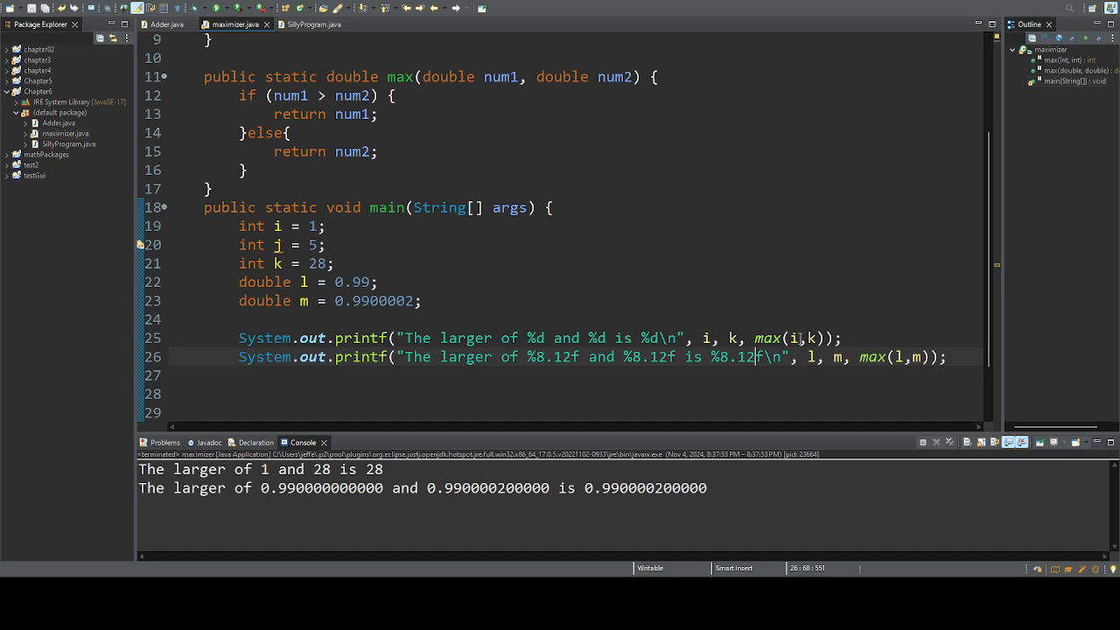
scroll(up, 3)
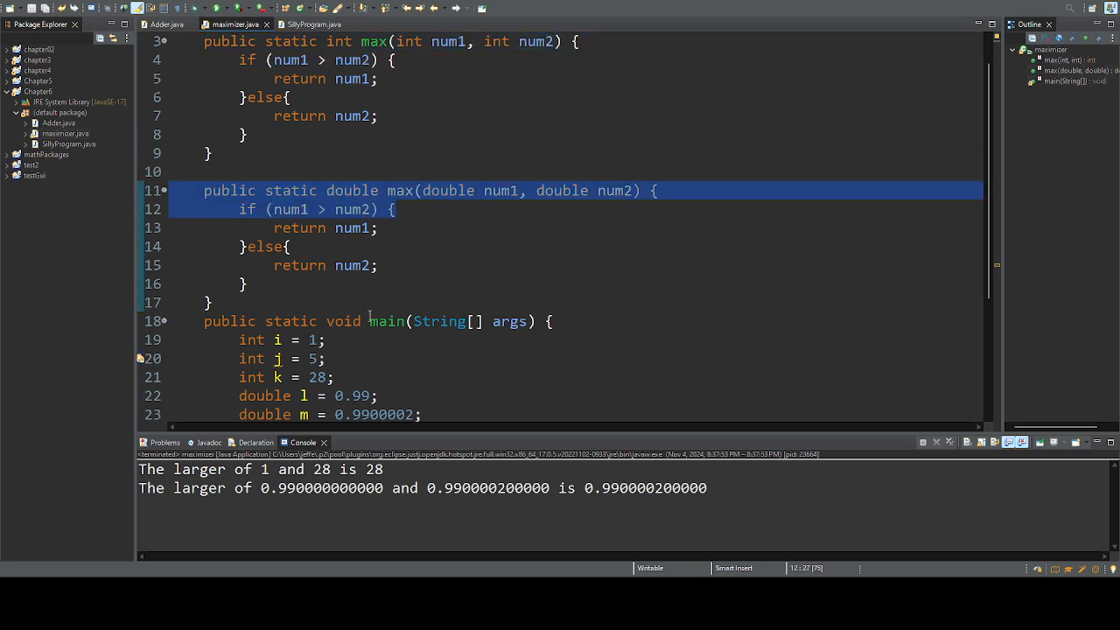
scroll(down, 3)
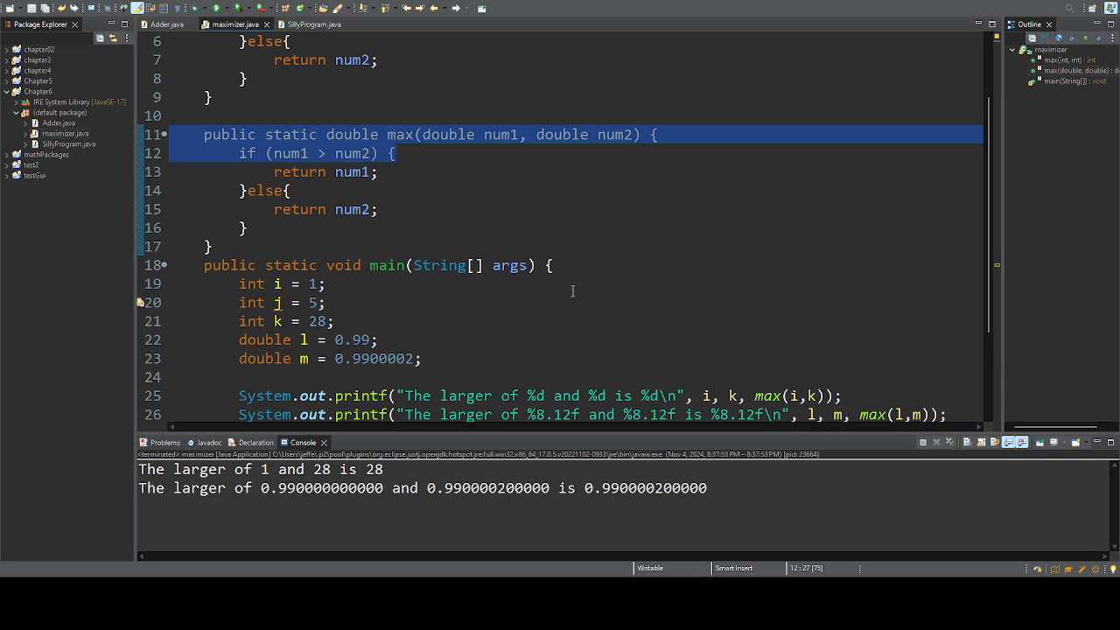
click(395, 154)
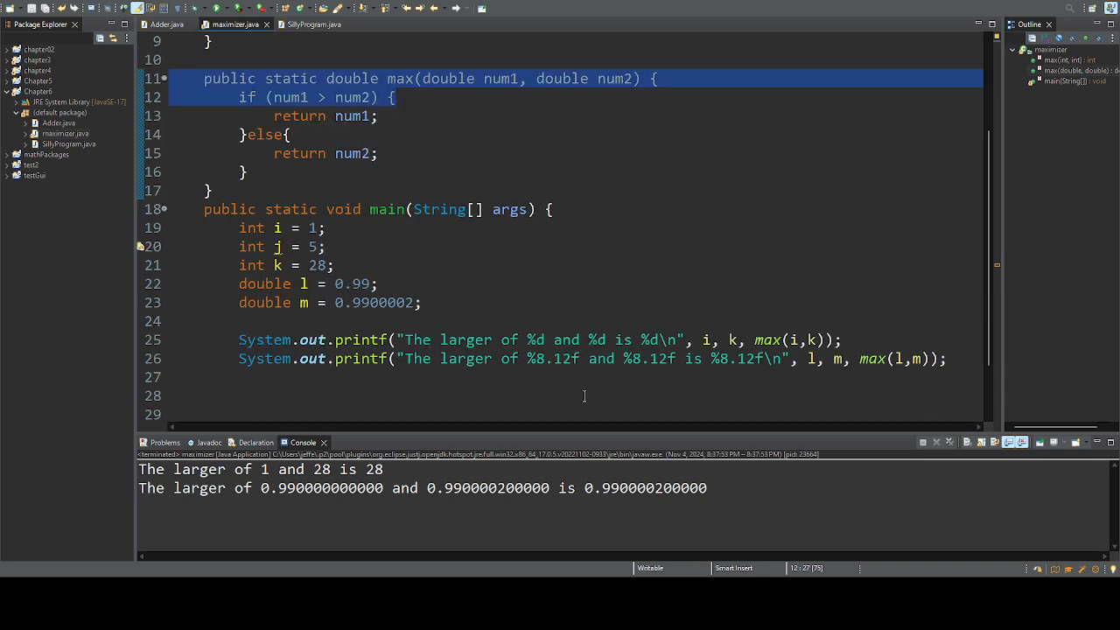
mouse_move(353, 400)
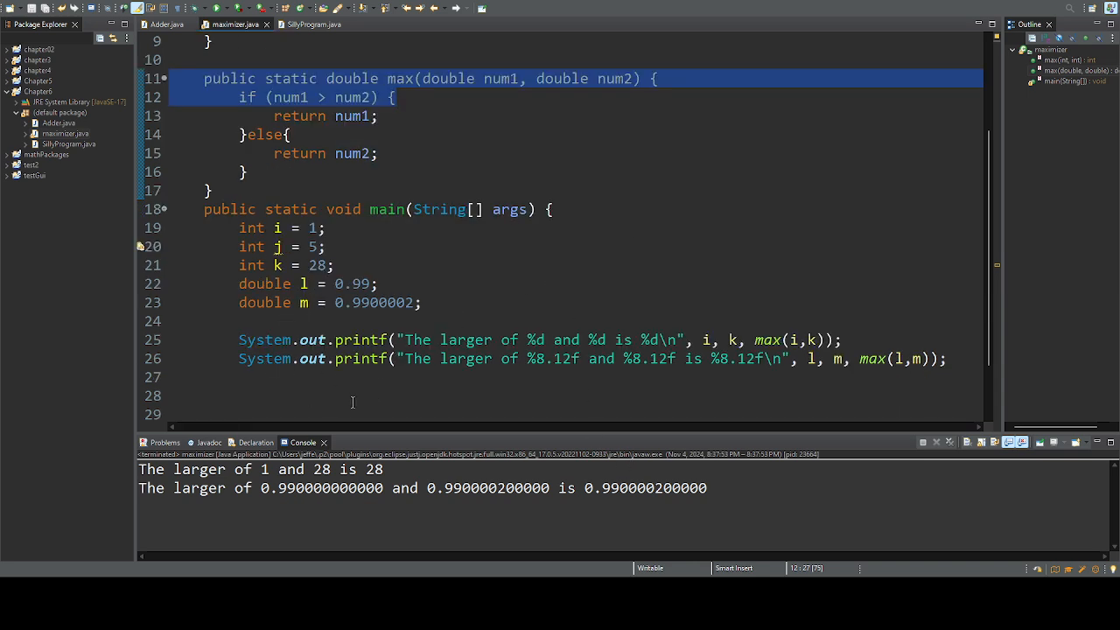